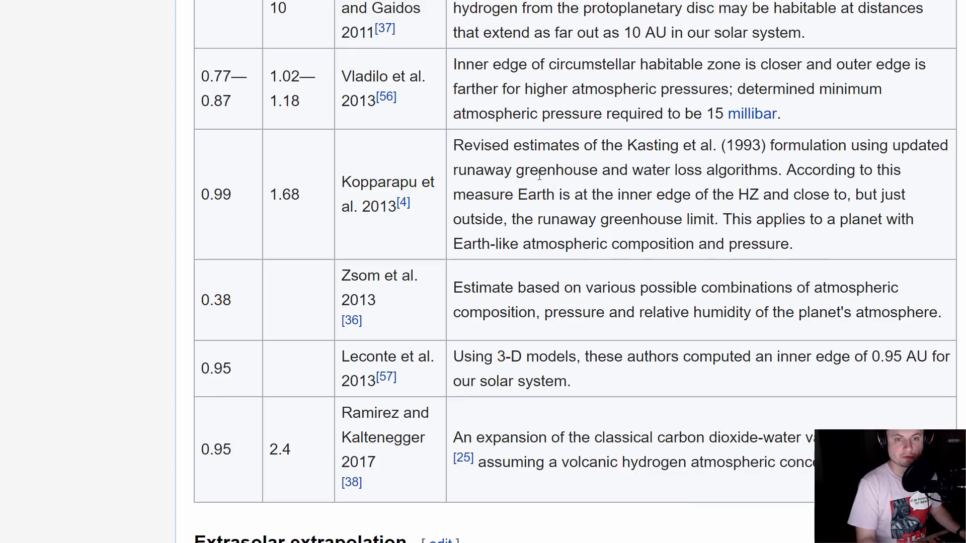
{"action": "mouse_move", "coordinate": [222, 217]}
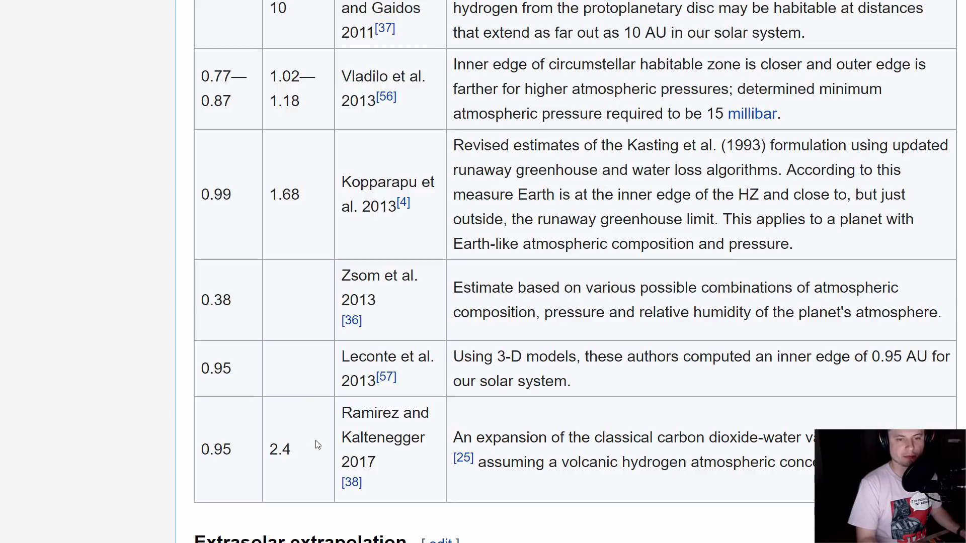
{"action": "mouse_move", "coordinate": [197, 206]}
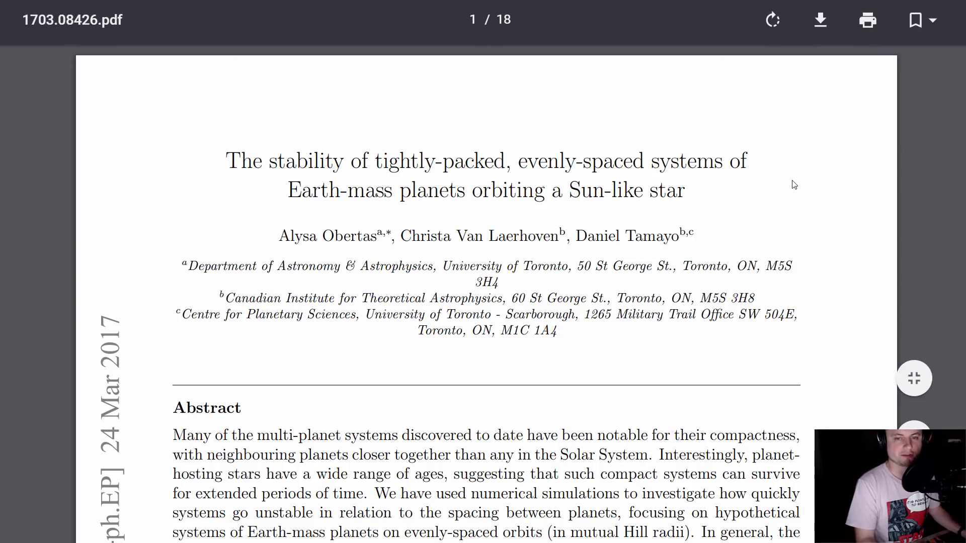
{"action": "mouse_move", "coordinate": [696, 181]}
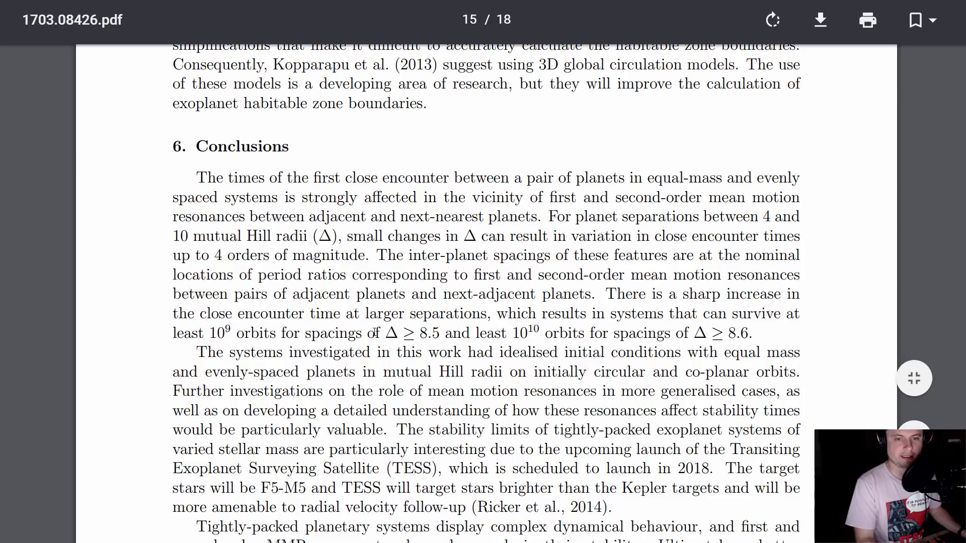
Read through the Conclusions paragraph on close-encounter times, scrolling further down the page.
{"action": "double_click", "coordinate": [424, 333]}
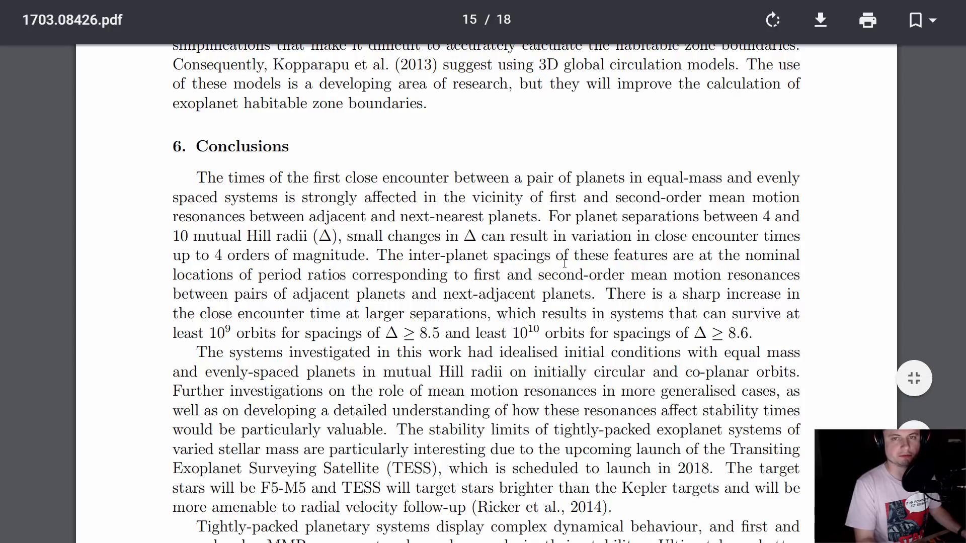
{"action": "mouse_move", "coordinate": [575, 255]}
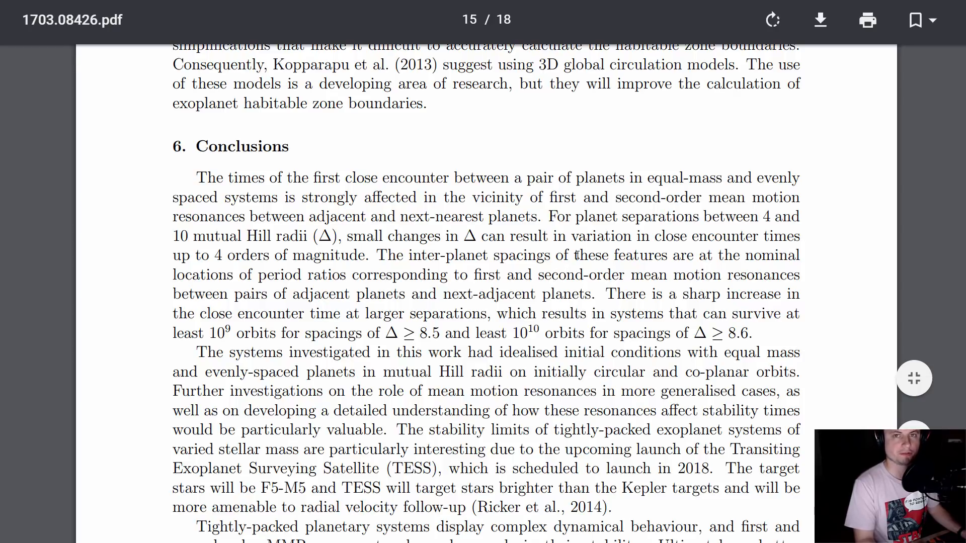
{"action": "scroll", "scroll_direction": "down", "scroll_amount": 3}
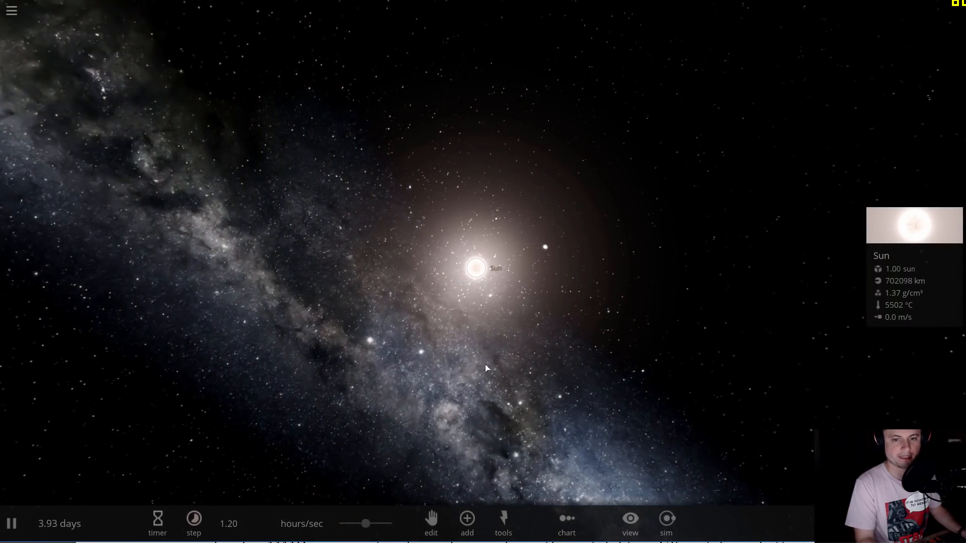
{"action": "mouse_move", "coordinate": [595, 336]}
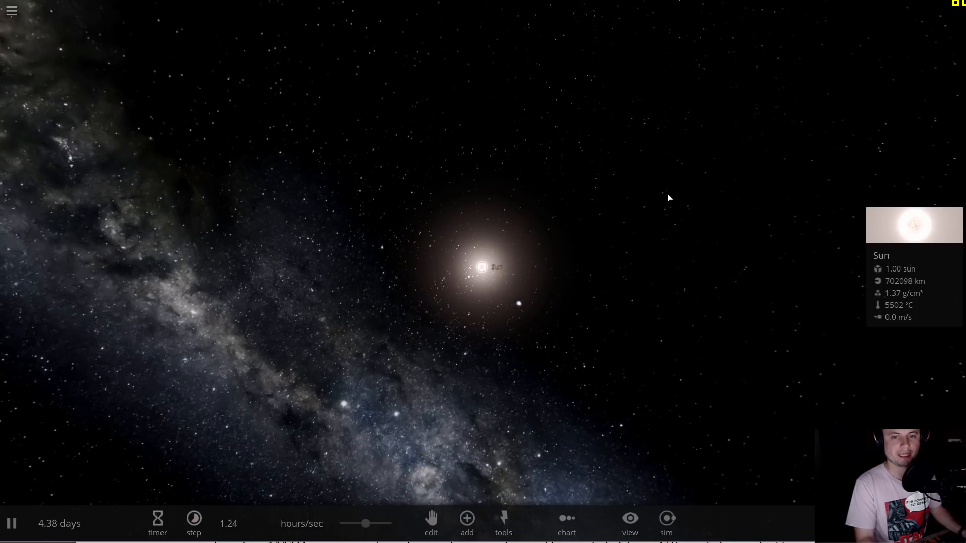
{"action": "left_click", "coordinate": [467, 522]}
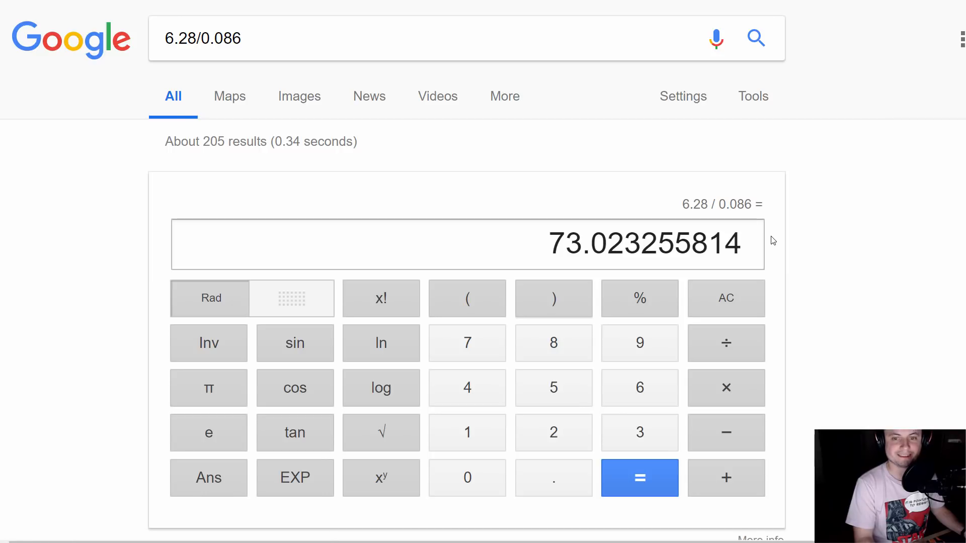
{"action": "mouse_move", "coordinate": [541, 236]}
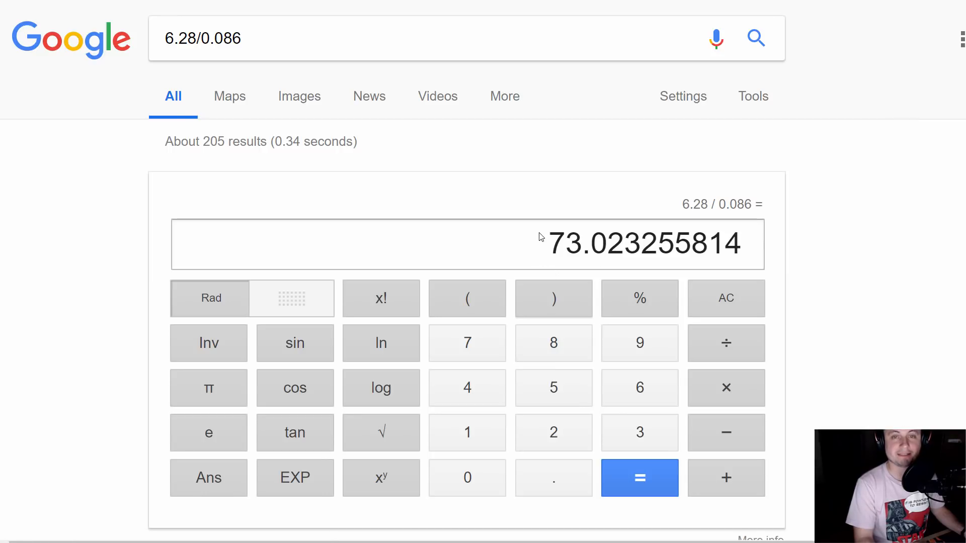
{"action": "mouse_move", "coordinate": [589, 223]}
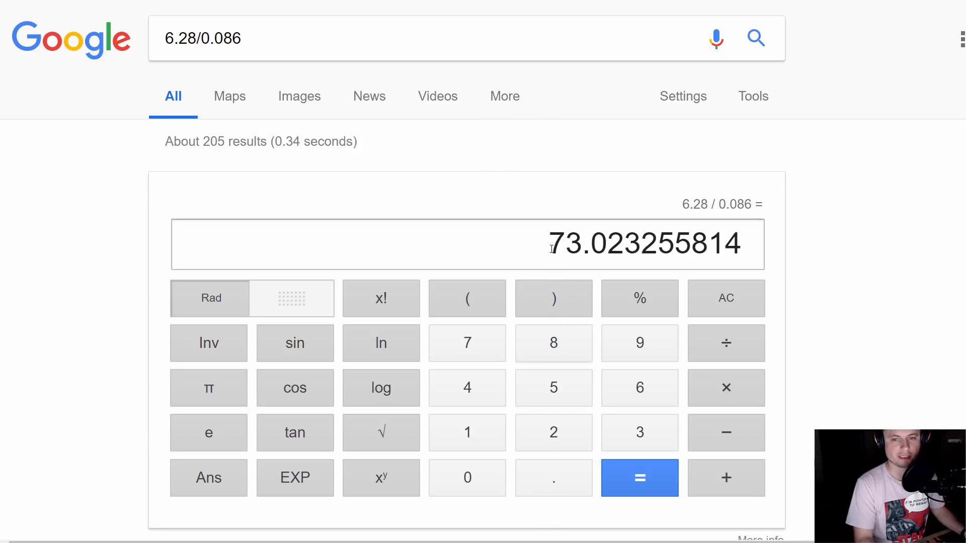
{"action": "mouse_move", "coordinate": [565, 232]}
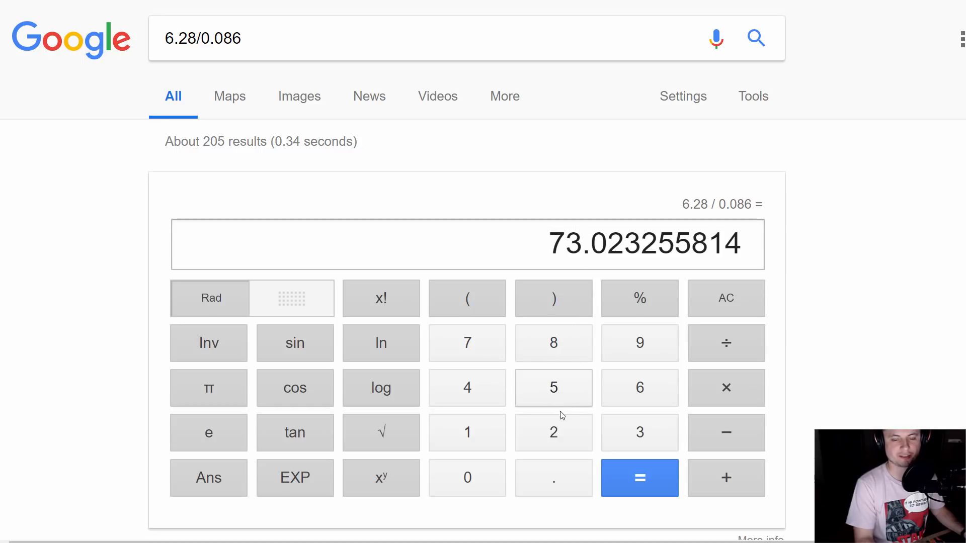
{"action": "mouse_move", "coordinate": [532, 247]}
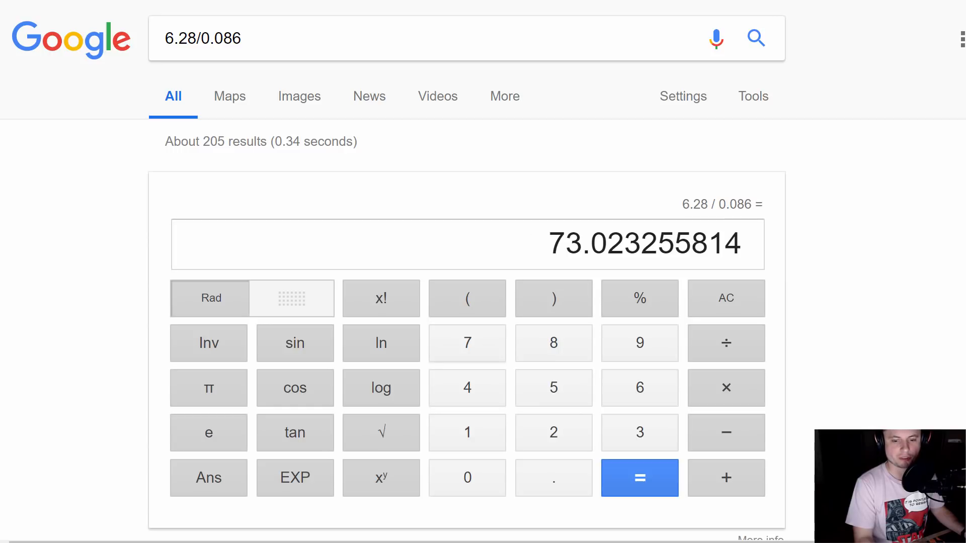
{"action": "mouse_move", "coordinate": [553, 191]}
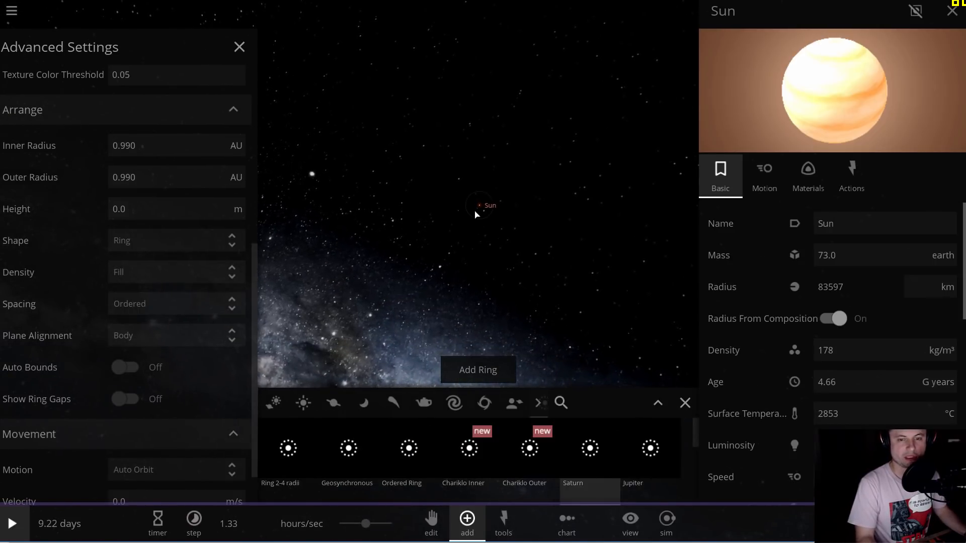
{"action": "mouse_move", "coordinate": [401, 320]}
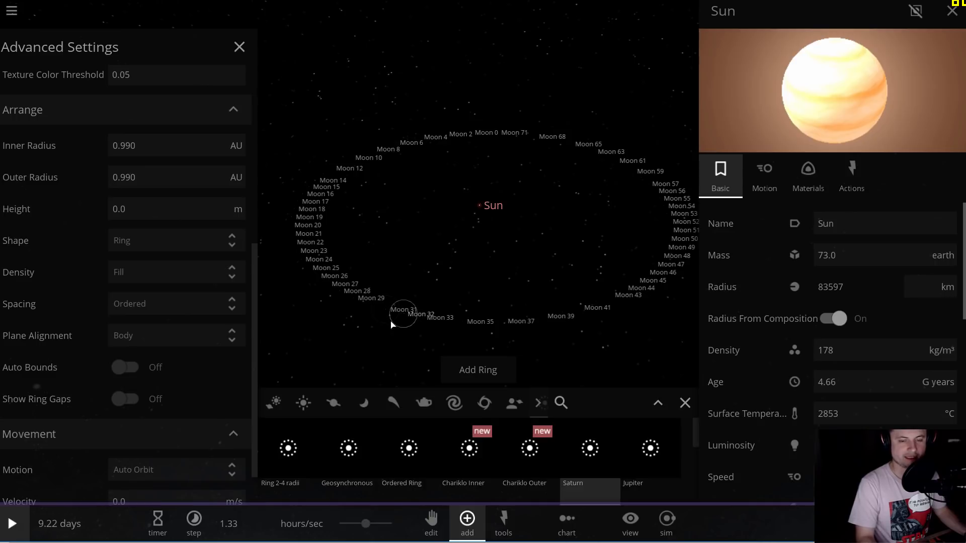
{"action": "mouse_move", "coordinate": [360, 349]}
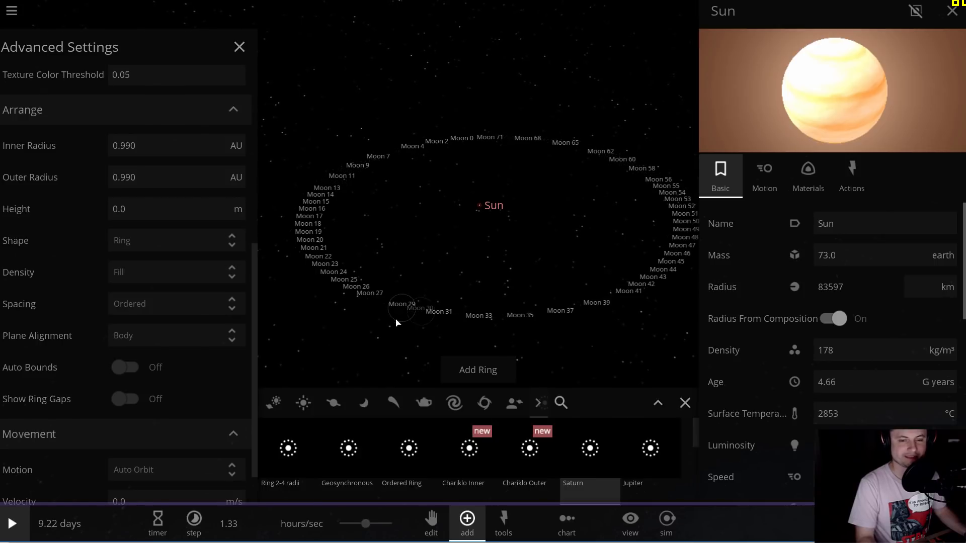
Inspect one of the newly added ring moons, showing 1.00 Earth mass.
{"action": "left_click", "coordinate": [401, 304]}
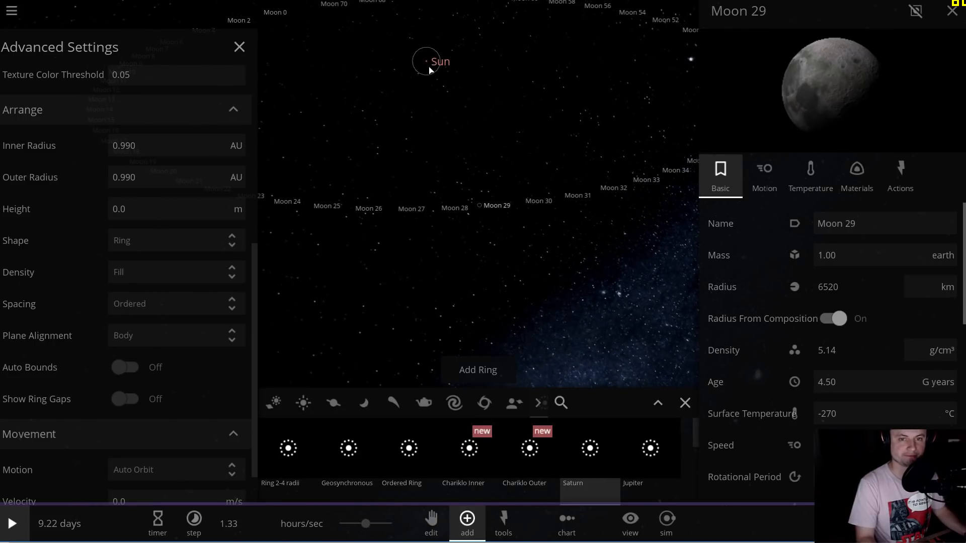
Set the primary mass to 1 solar mass and the orbit distance to 1.076 AU for the Hill radius.
{"action": "left_click", "coordinate": [832, 231]}
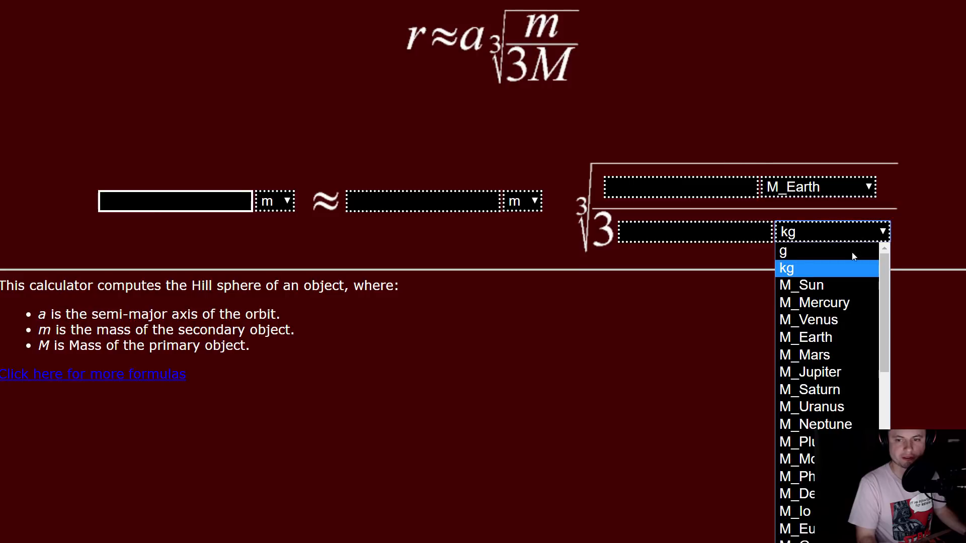
{"action": "mouse_move", "coordinate": [814, 303]}
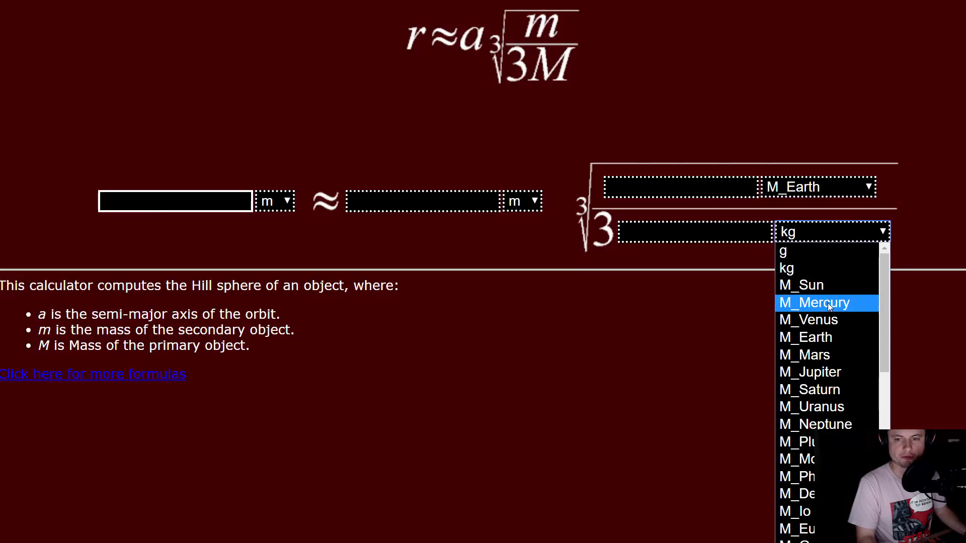
{"action": "left_click", "coordinate": [801, 284]}
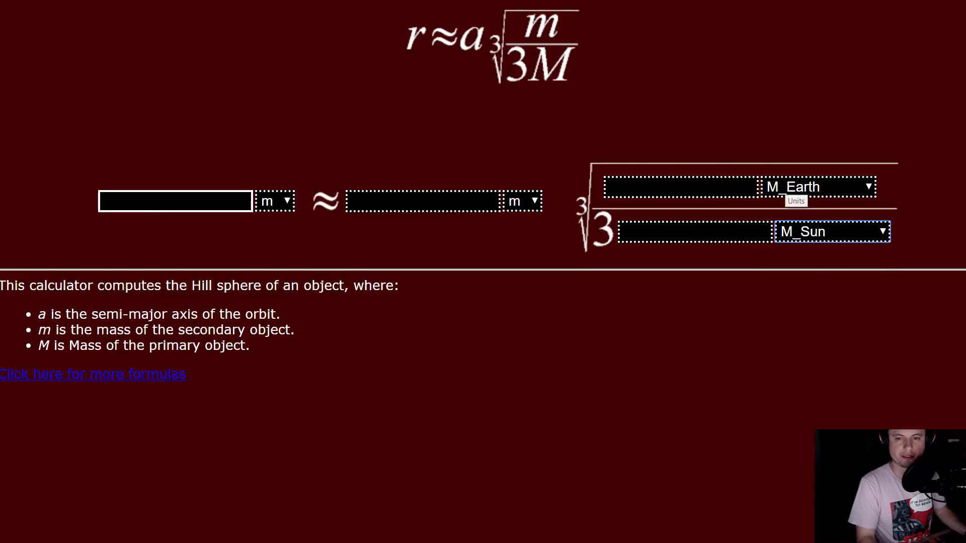
{"action": "type", "text": "1"}
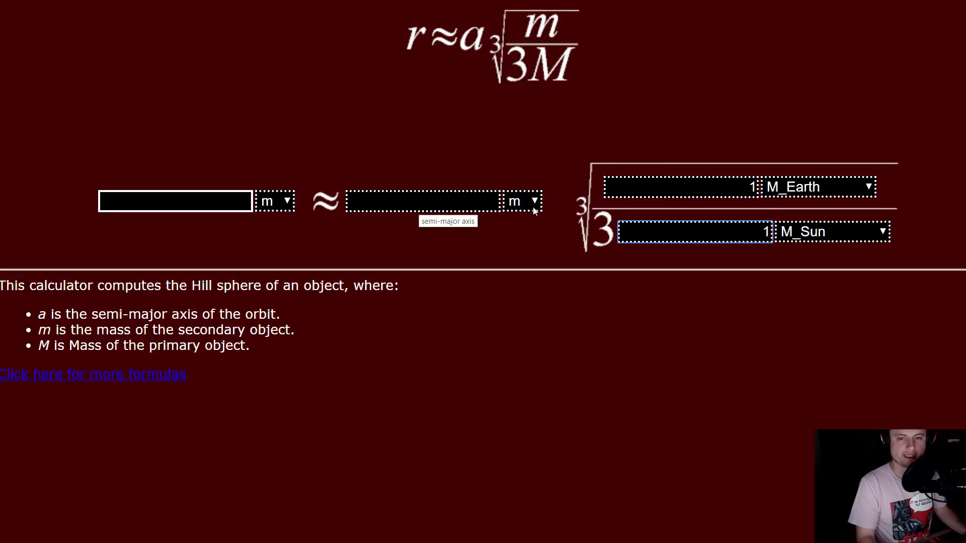
{"action": "left_click", "coordinate": [521, 202]}
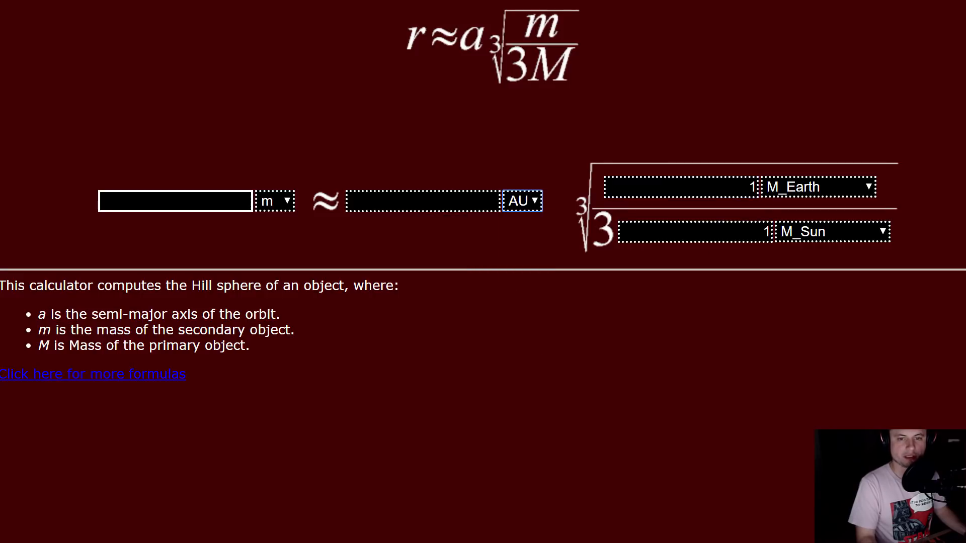
{"action": "type", "text": "1.076"}
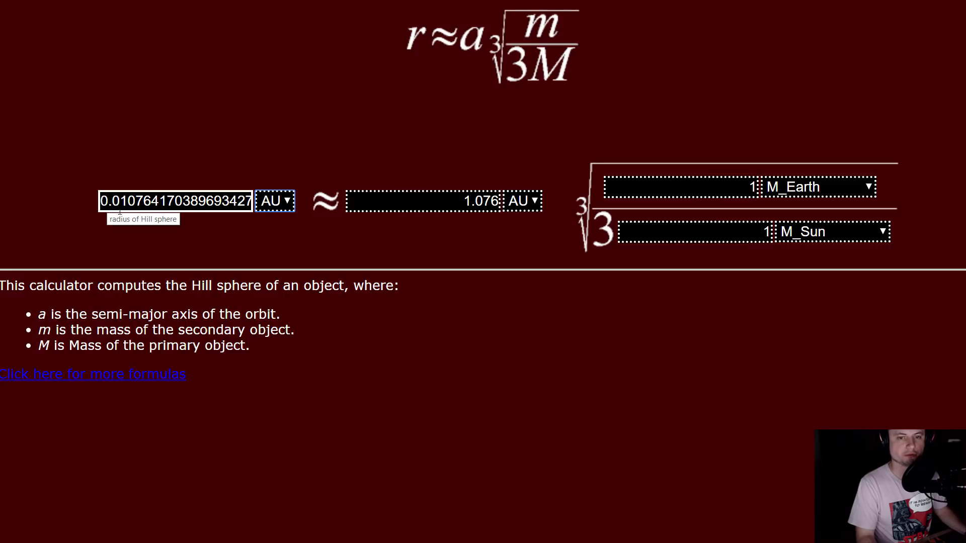
{"action": "mouse_move", "coordinate": [114, 218]}
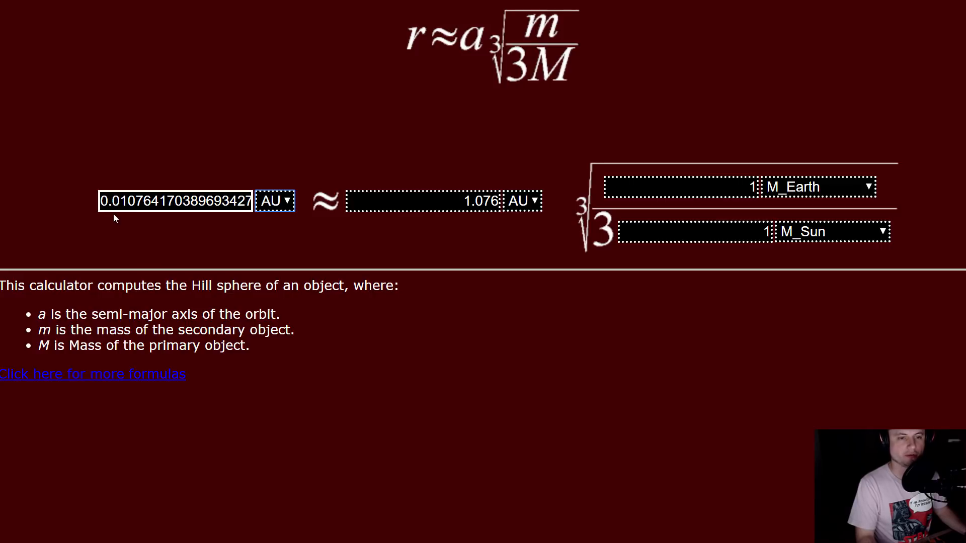
{"action": "mouse_move", "coordinate": [490, 194]}
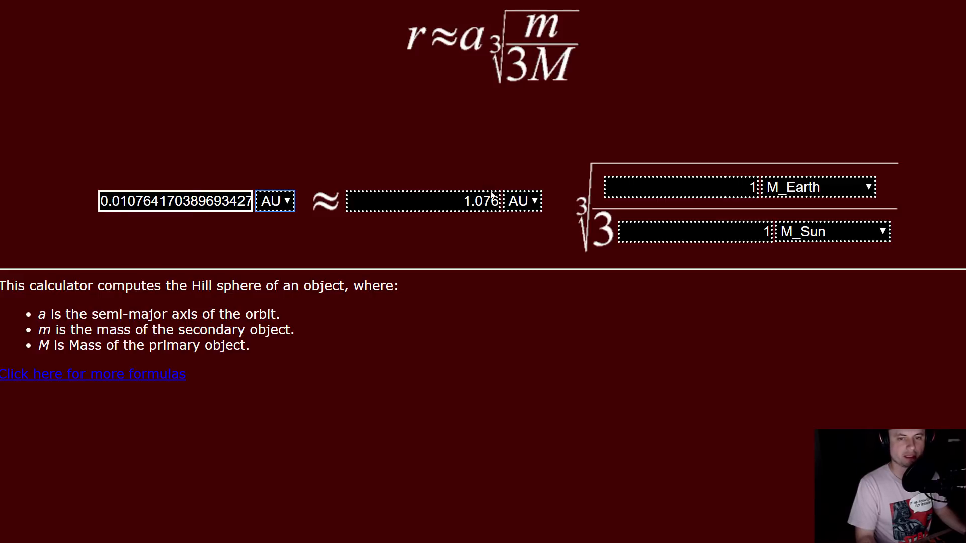
{"action": "mouse_move", "coordinate": [499, 201]}
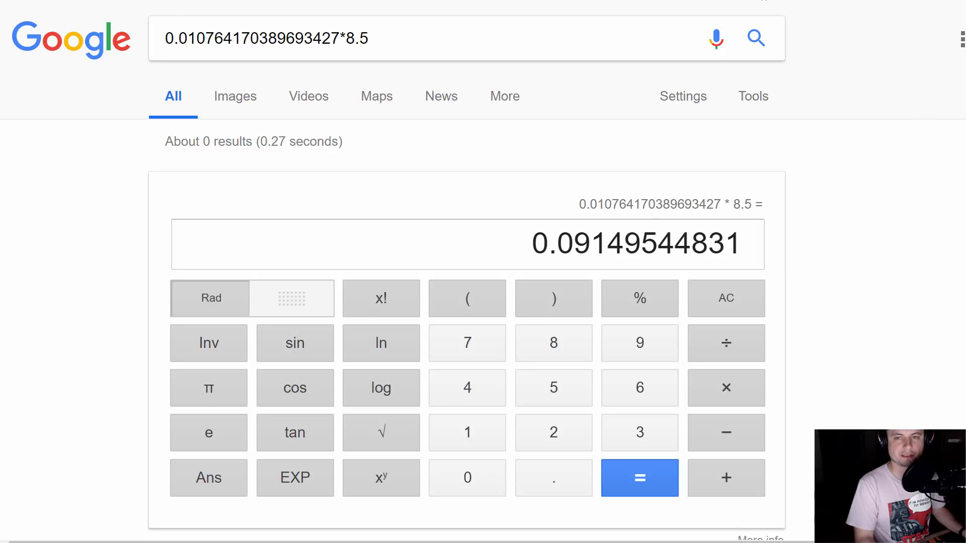
{"action": "mouse_move", "coordinate": [621, 70]}
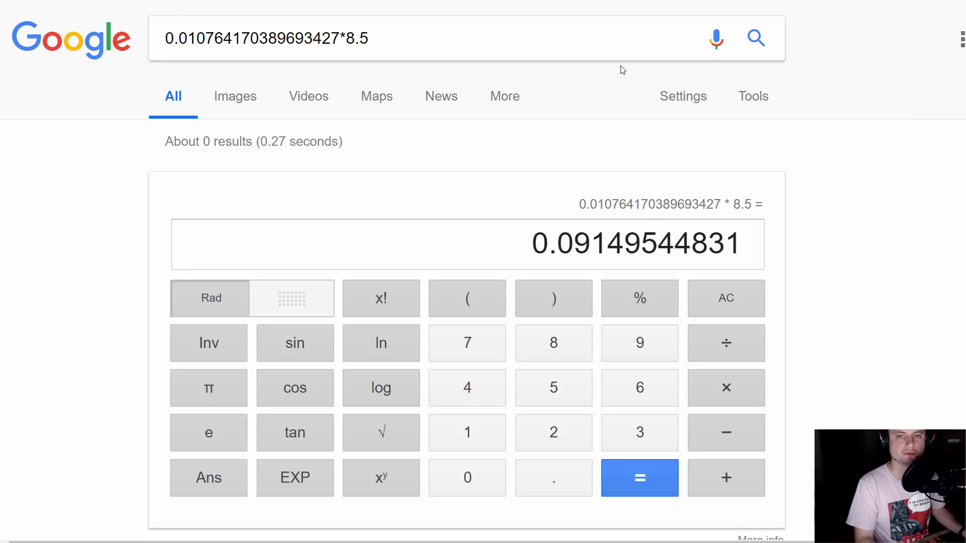
Start a new calculation for the 1.076 AU orbit circumference divided by 0.091.
{"action": "left_click", "coordinate": [640, 478]}
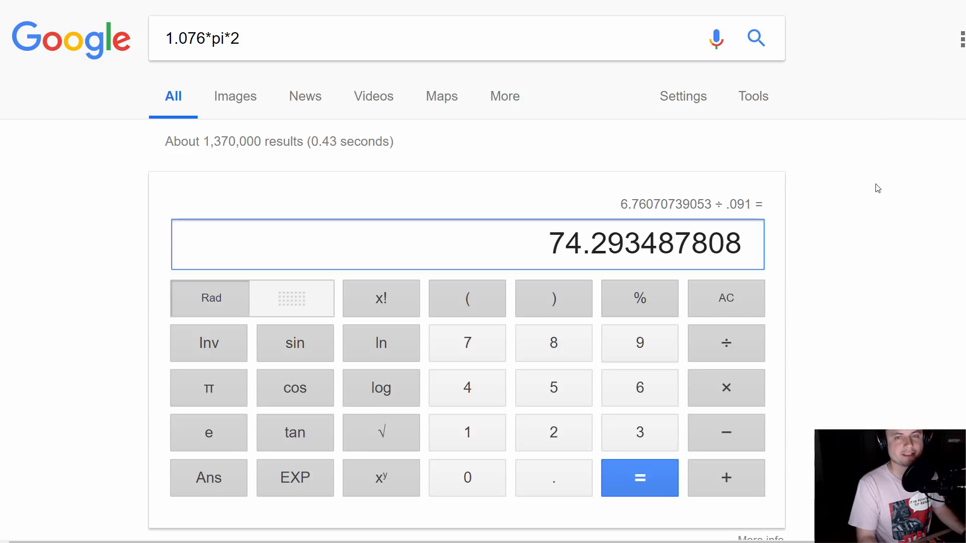
{"action": "mouse_move", "coordinate": [758, 168]}
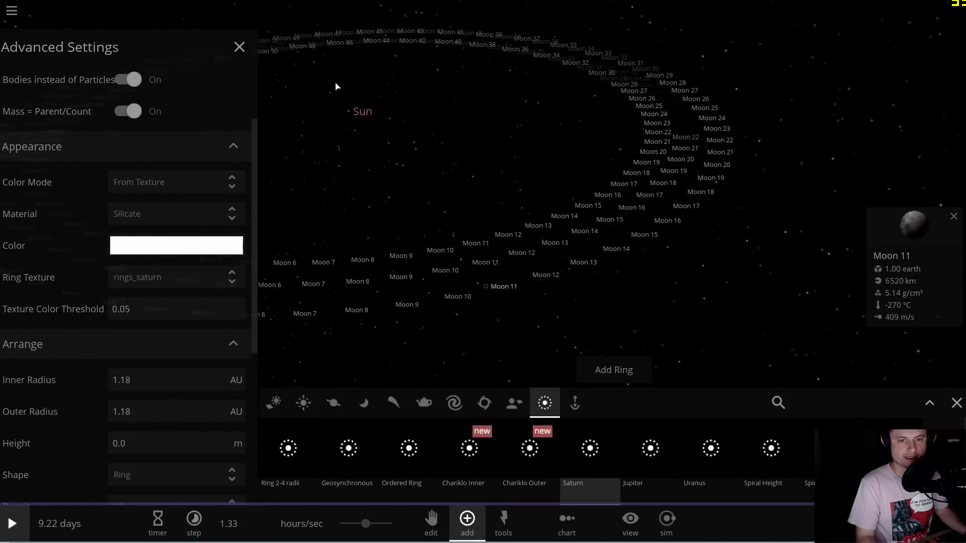
Select the Sun to check its mass, now 74.0 Earth masses.
{"action": "left_click", "coordinate": [363, 111]}
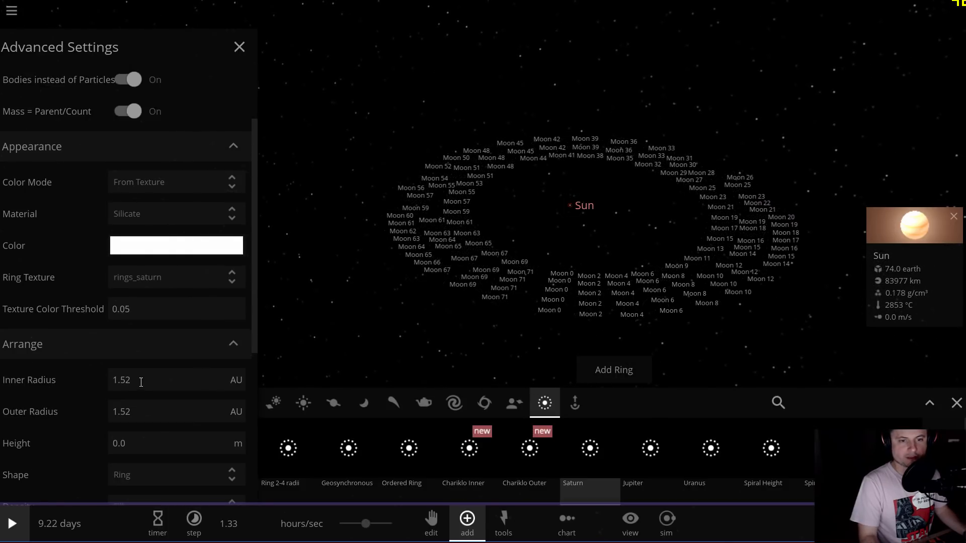
{"action": "mouse_move", "coordinate": [564, 363]}
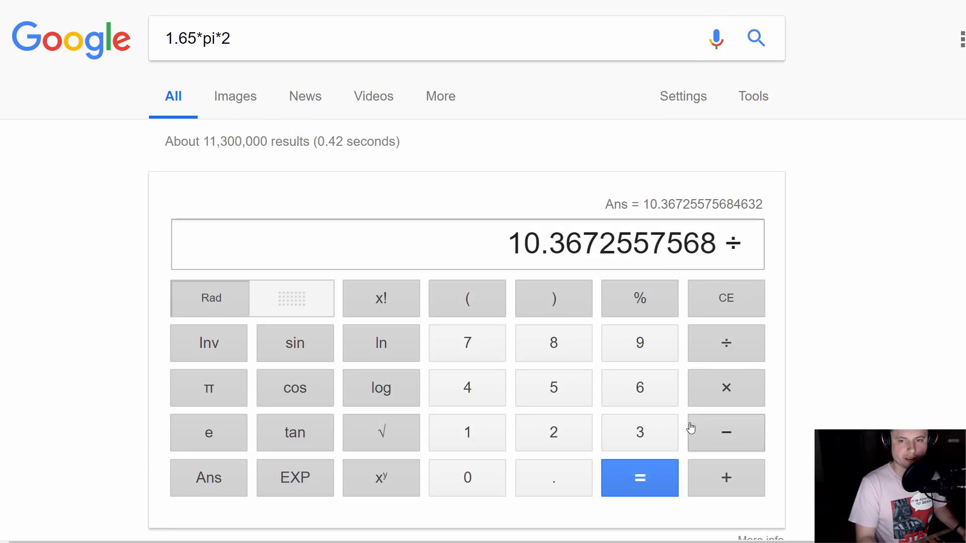
Enter the 0.17 AU spacing as the divisor for the 1.65 AU orbit circumference.
{"action": "left_click", "coordinate": [554, 477]}
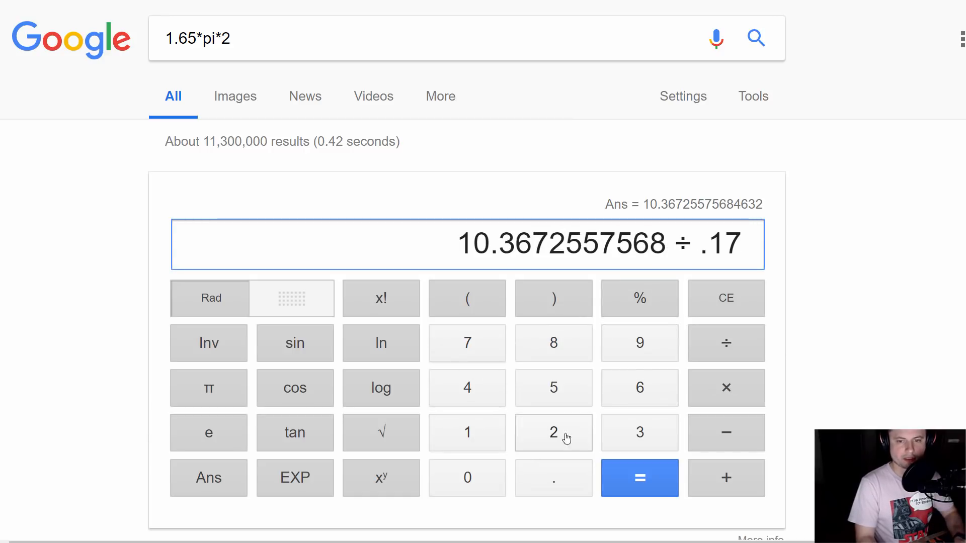
{"action": "left_click", "coordinate": [639, 478]}
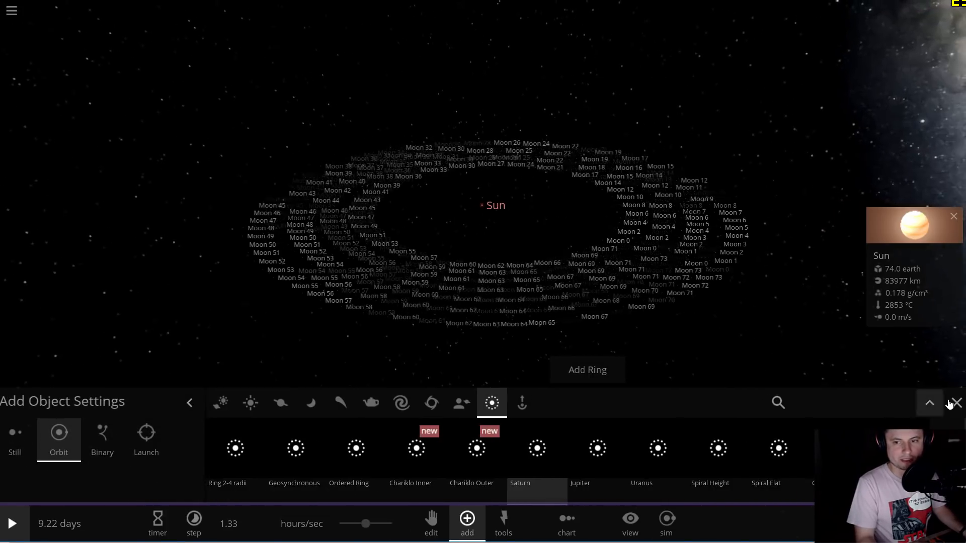
Close the Add Object Settings panel so the nested moon rings fill the view.
{"action": "left_click", "coordinate": [929, 402]}
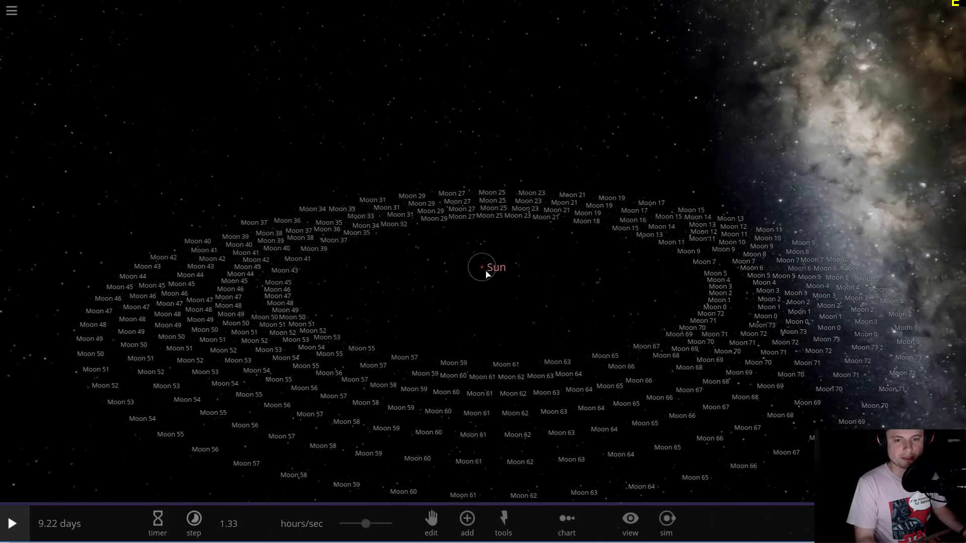
{"action": "left_click", "coordinate": [492, 266]}
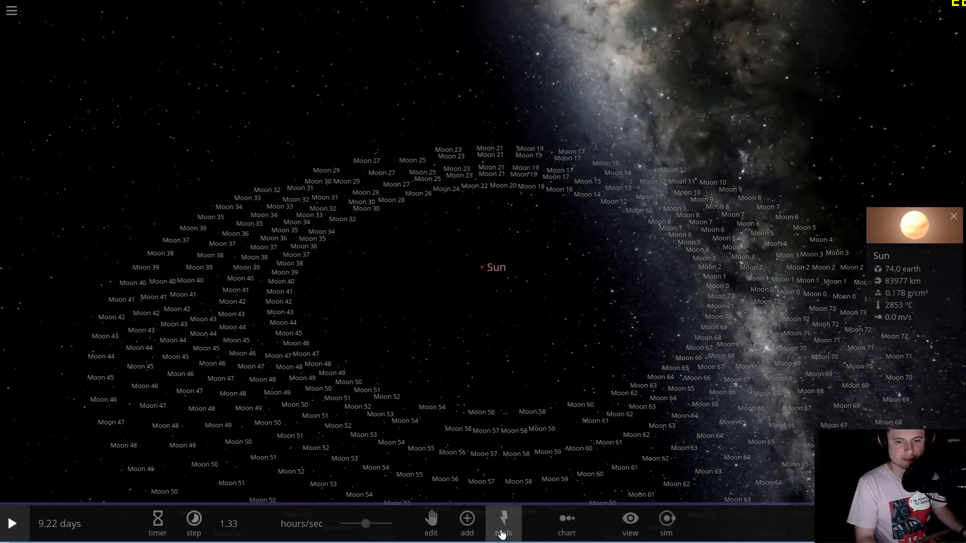
{"action": "left_click", "coordinate": [503, 523]}
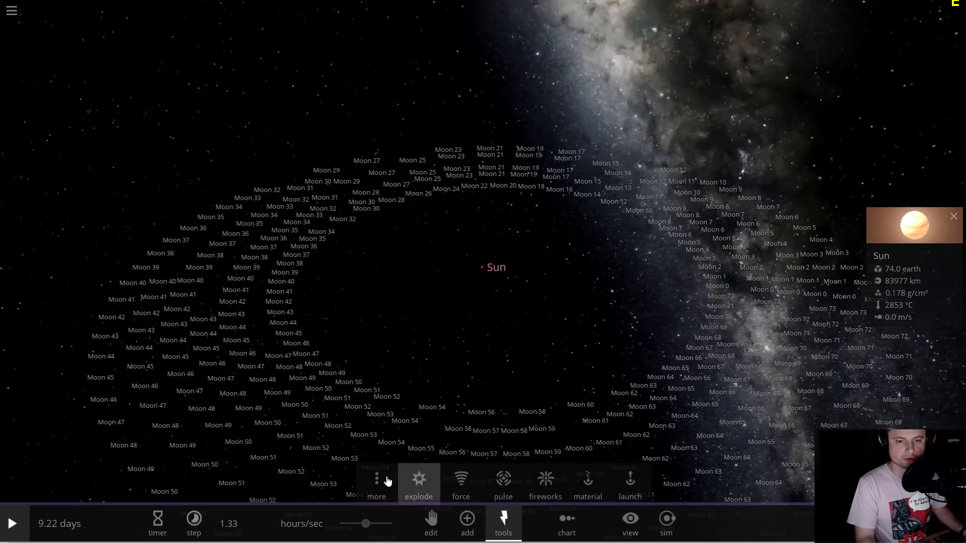
{"action": "left_click", "coordinate": [376, 483]}
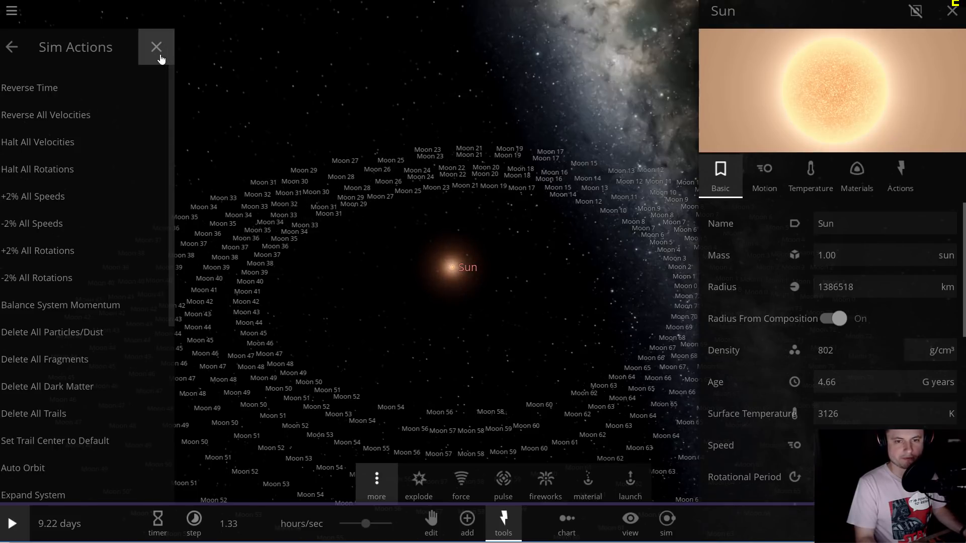
{"action": "mouse_move", "coordinate": [23, 468]}
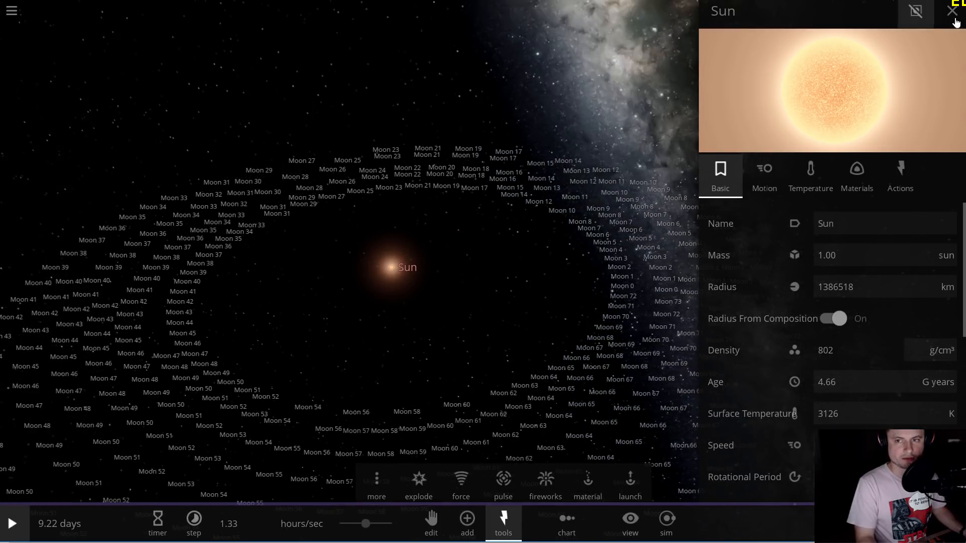
{"action": "left_click", "coordinate": [952, 11]}
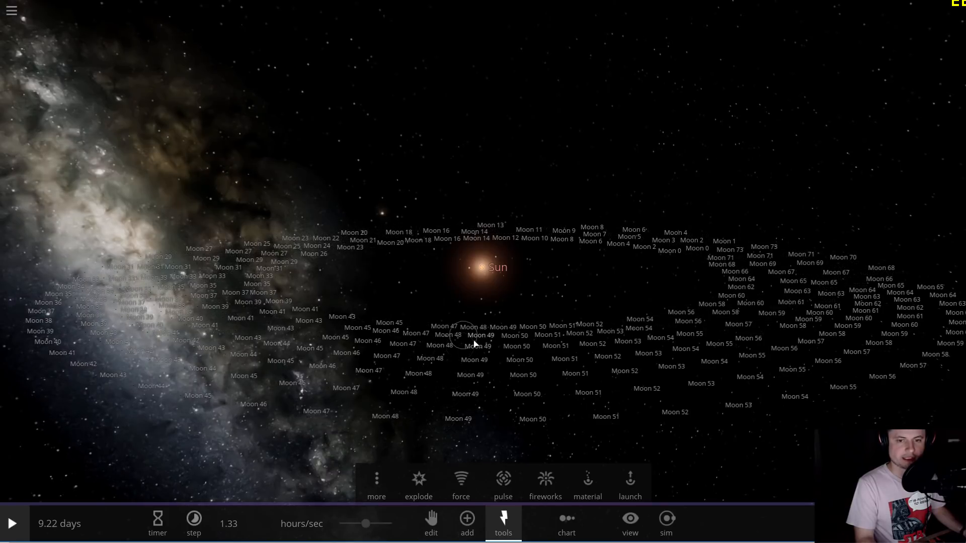
Select a moon, start the simulation and raise the hours/sec speed.
{"action": "left_click", "coordinate": [481, 335]}
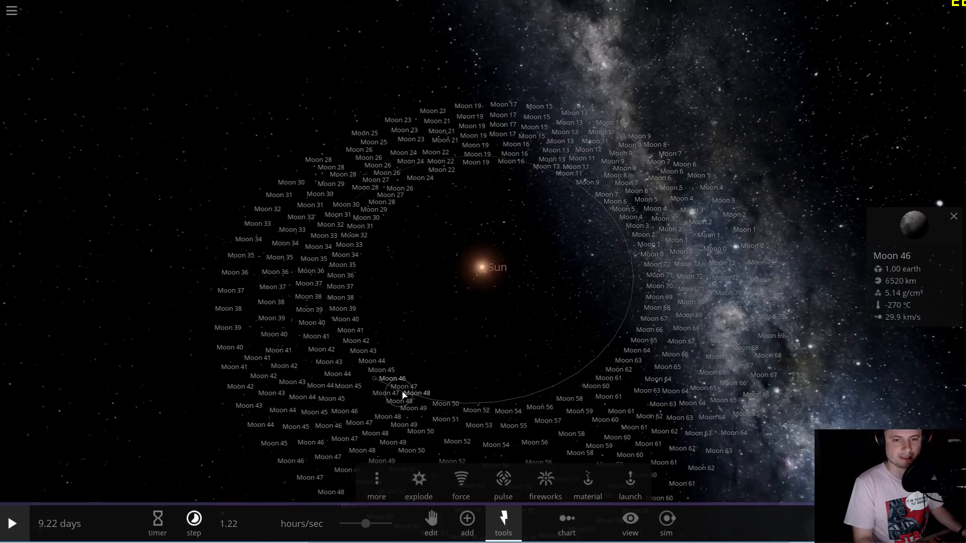
{"action": "left_click", "coordinate": [11, 523]}
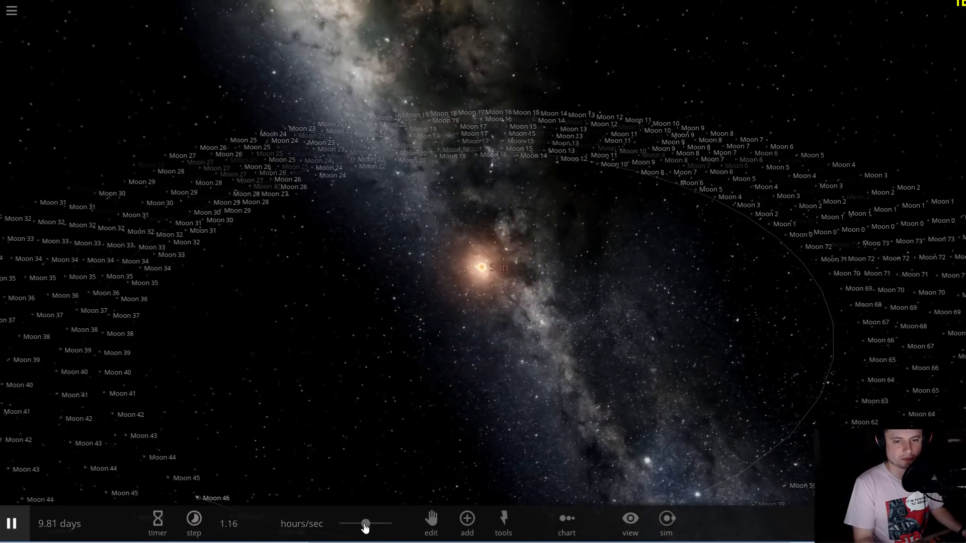
{"action": "left_click", "coordinate": [193, 524]}
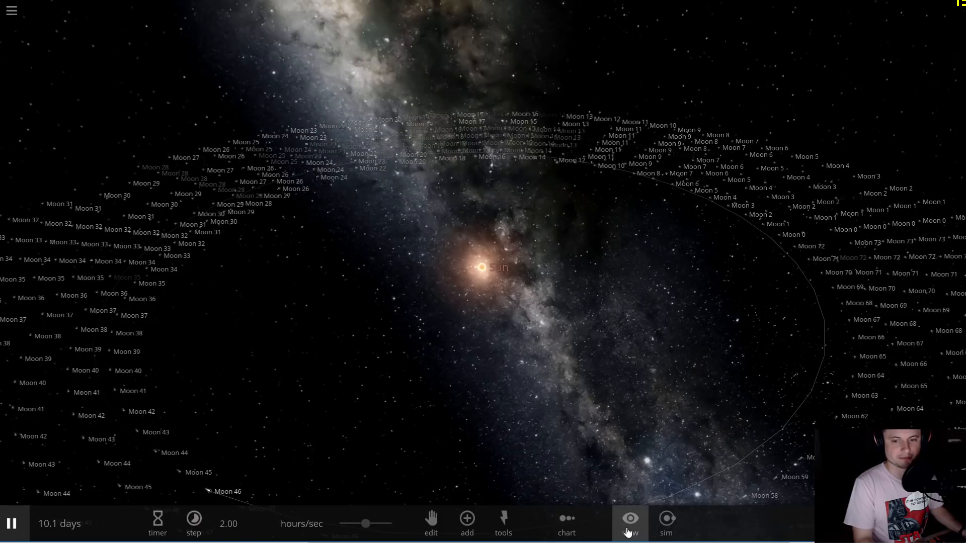
Turn moon name labels off and orbit paths on in the View options.
{"action": "left_click", "coordinate": [629, 523]}
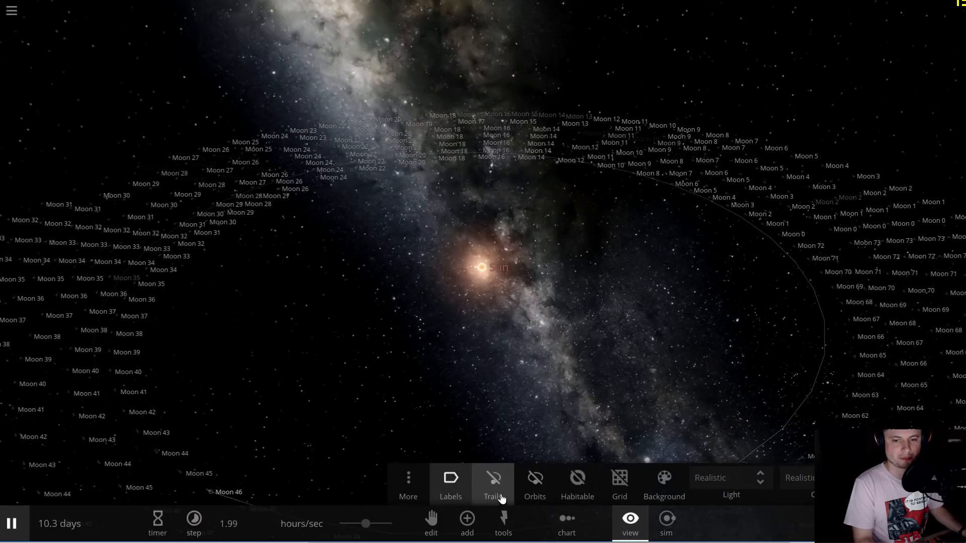
{"action": "left_click", "coordinate": [451, 484]}
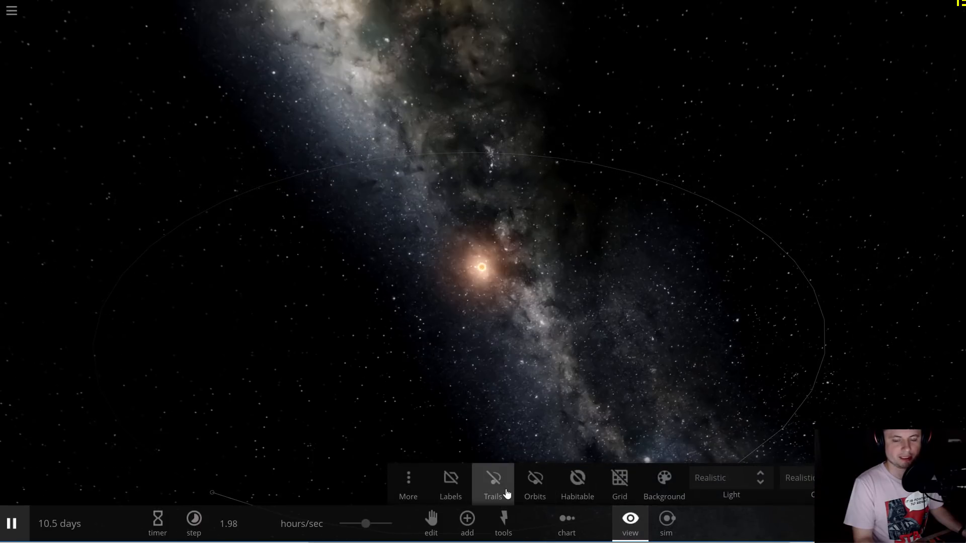
{"action": "left_click", "coordinate": [534, 484]}
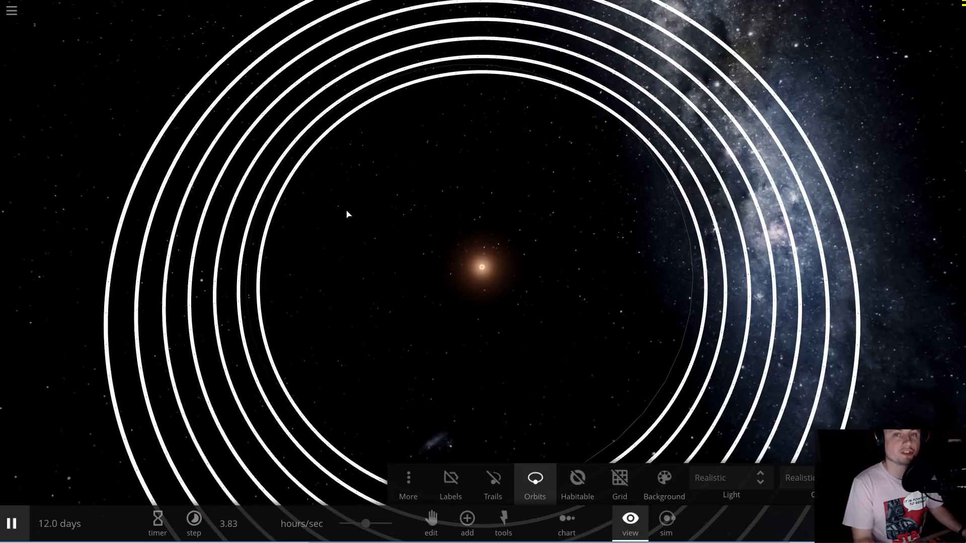
{"action": "mouse_move", "coordinate": [443, 287]}
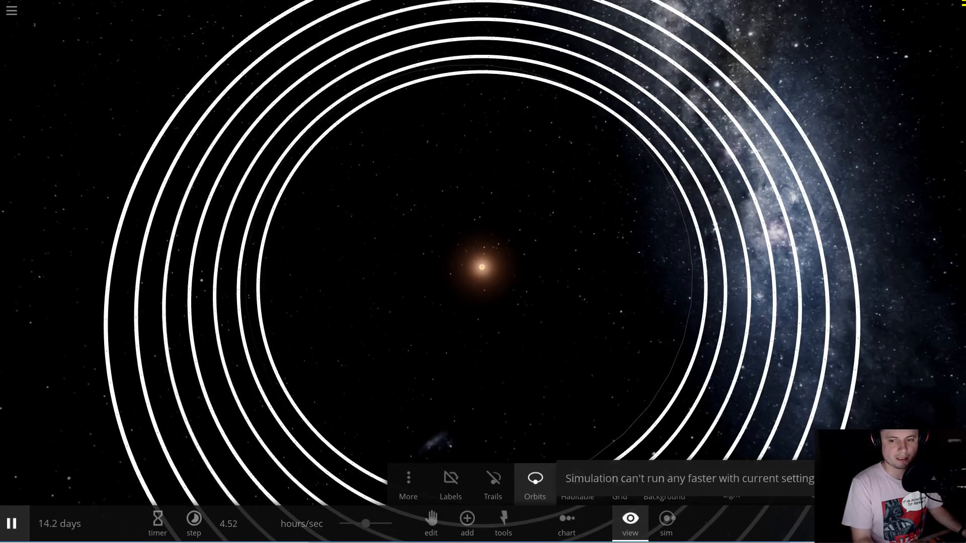
{"action": "left_click", "coordinate": [630, 523]}
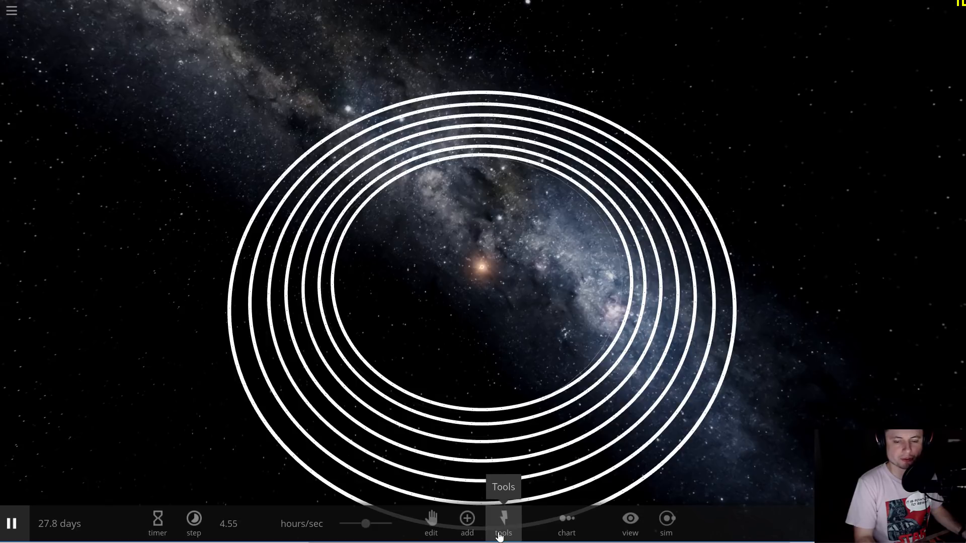
{"action": "mouse_move", "coordinate": [466, 521]}
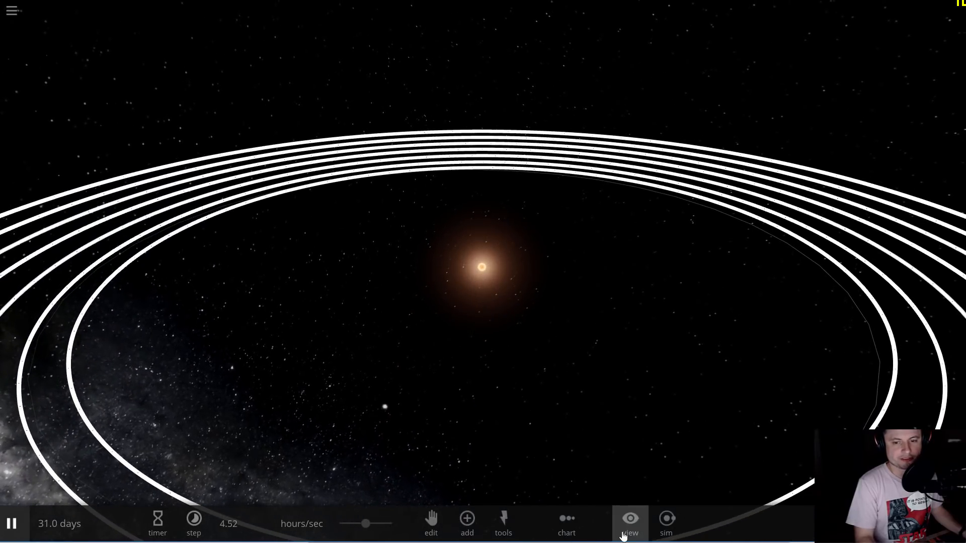
Turn labels back on in View and focus the camera on Moon 29.
{"action": "left_click", "coordinate": [629, 523]}
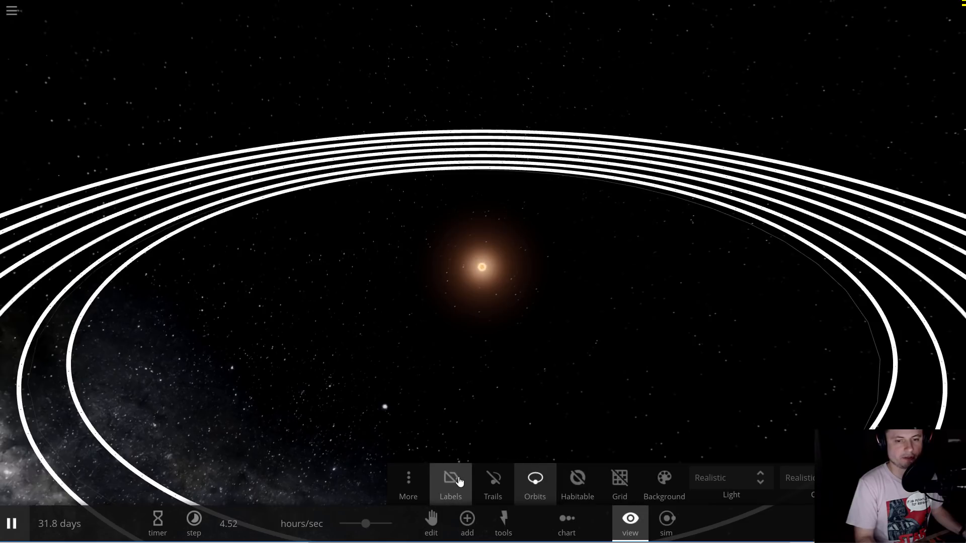
{"action": "left_click", "coordinate": [450, 481]}
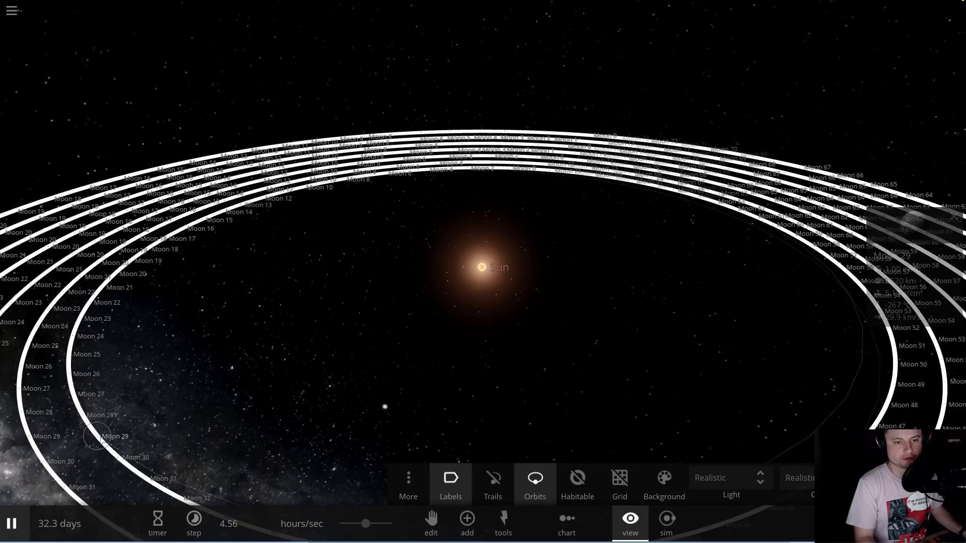
{"action": "left_click", "coordinate": [101, 435]}
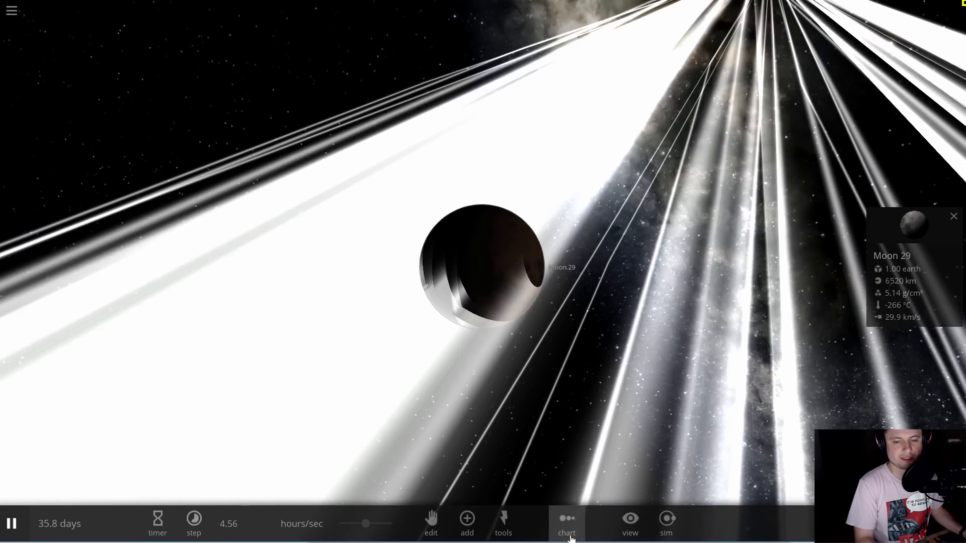
{"action": "mouse_move", "coordinate": [629, 520]}
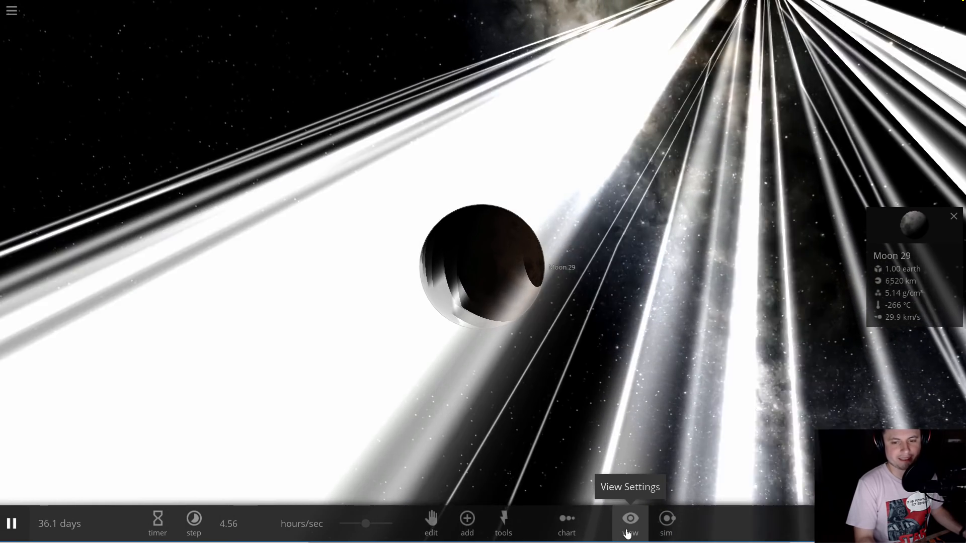
Give Moon 29 water via its Materials properties, checking temperature and atmosphere first.
{"action": "left_click", "coordinate": [630, 523]}
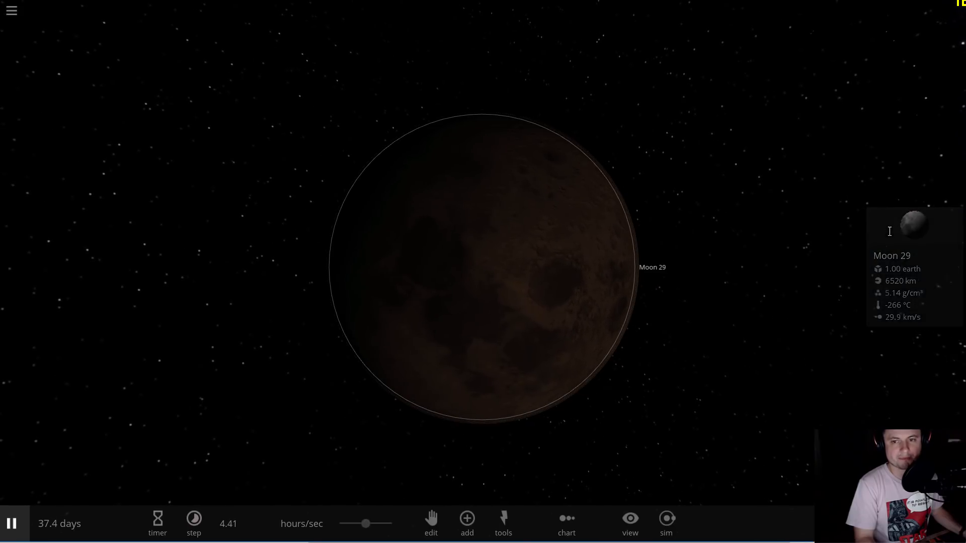
{"action": "left_click", "coordinate": [914, 231]}
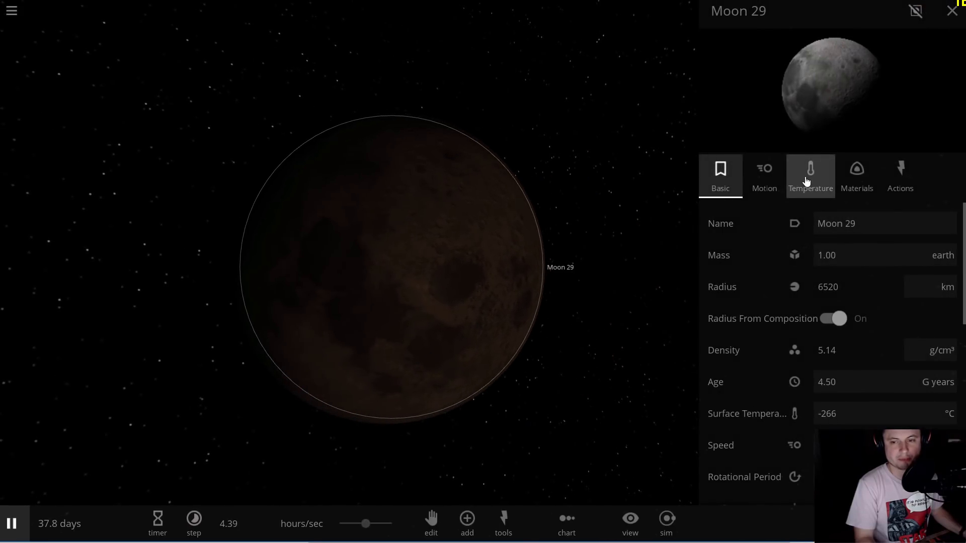
{"action": "left_click", "coordinate": [810, 175]}
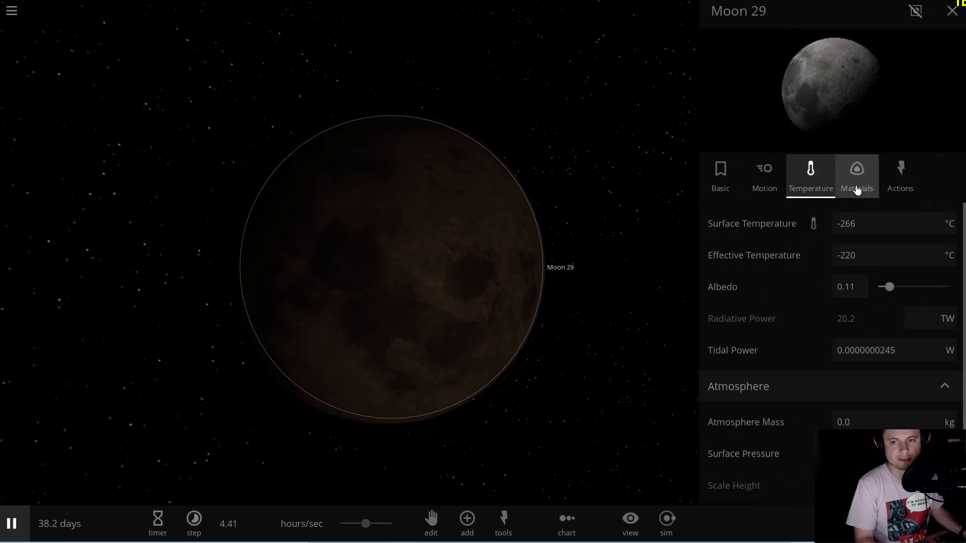
{"action": "left_click", "coordinate": [857, 177]}
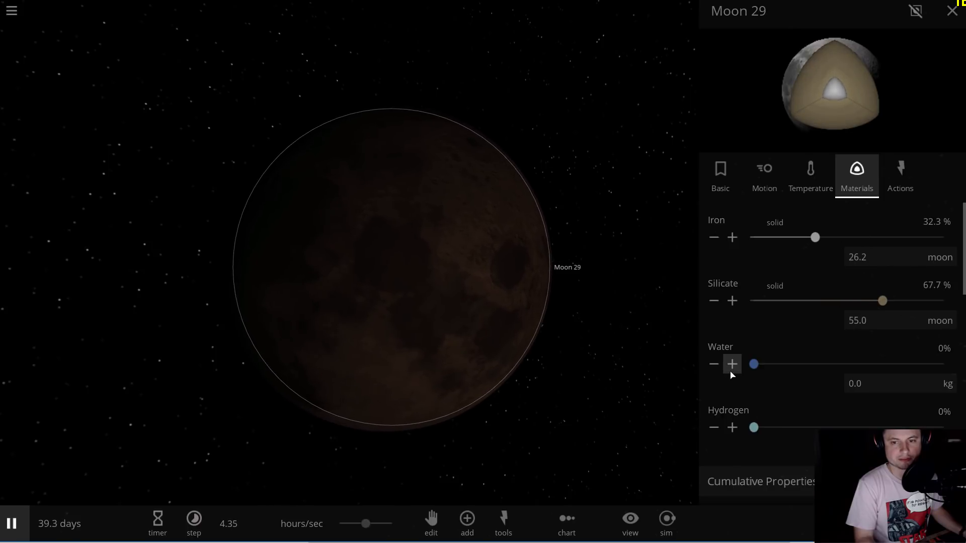
{"action": "left_click", "coordinate": [810, 175]}
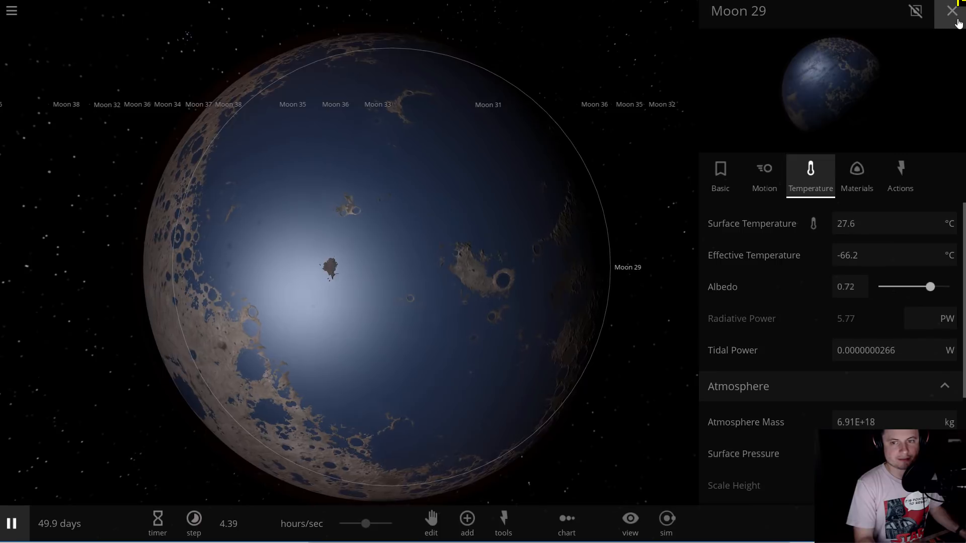
{"action": "left_click", "coordinate": [953, 11]}
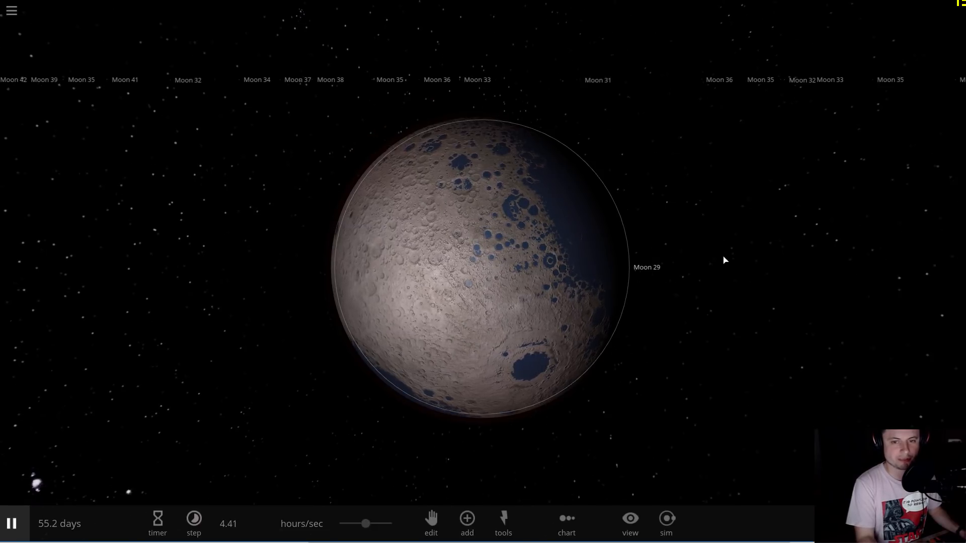
Zoom out from Moon 29 until the Sun and its labelled moon rings are visible.
{"action": "scroll", "scroll_direction": "down", "scroll_amount": 3}
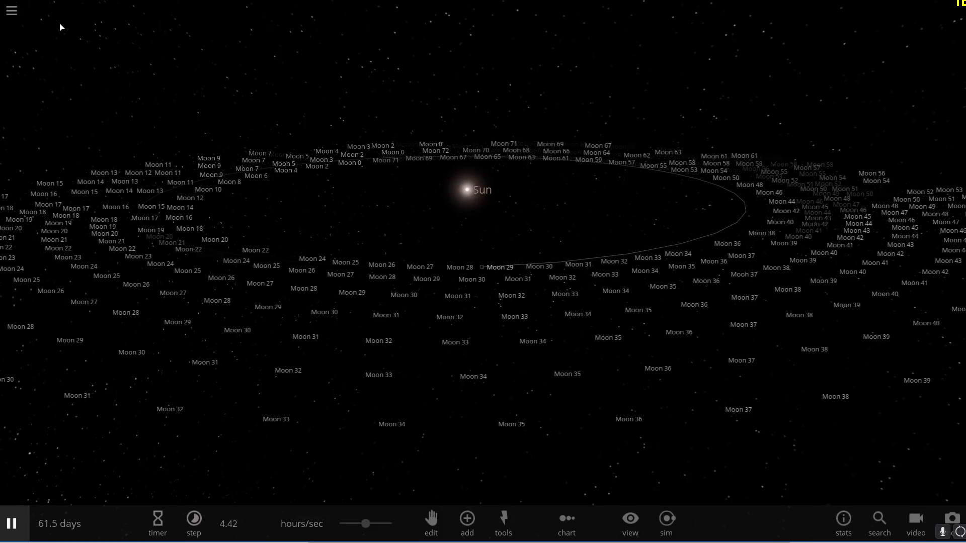
Save the simulation under the name 'earths'.
{"action": "left_click", "coordinate": [11, 10]}
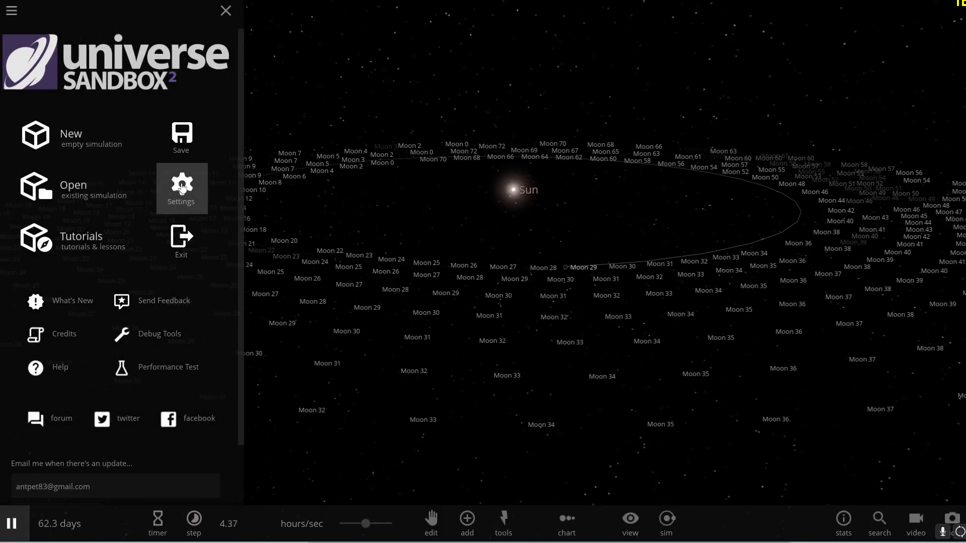
{"action": "left_click", "coordinate": [181, 133]}
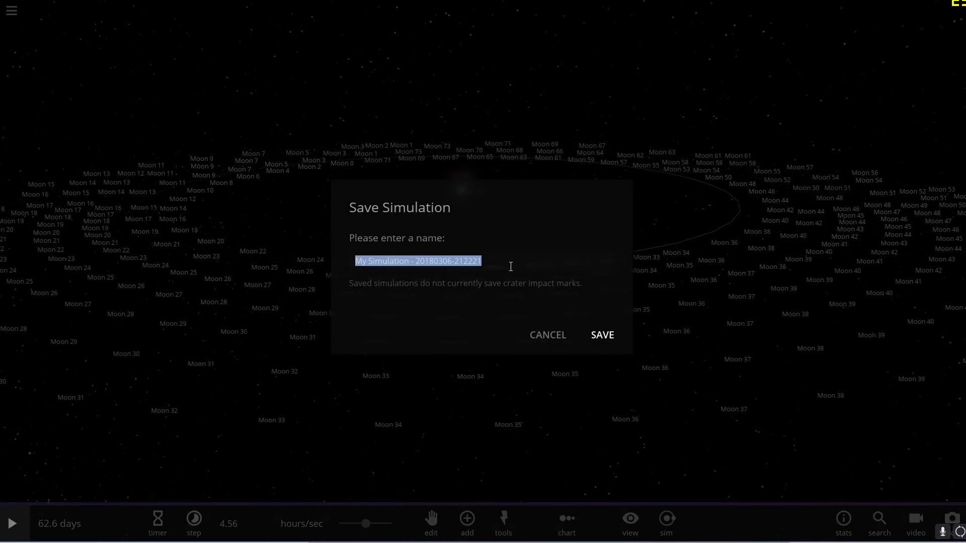
{"action": "type", "text": "earths"}
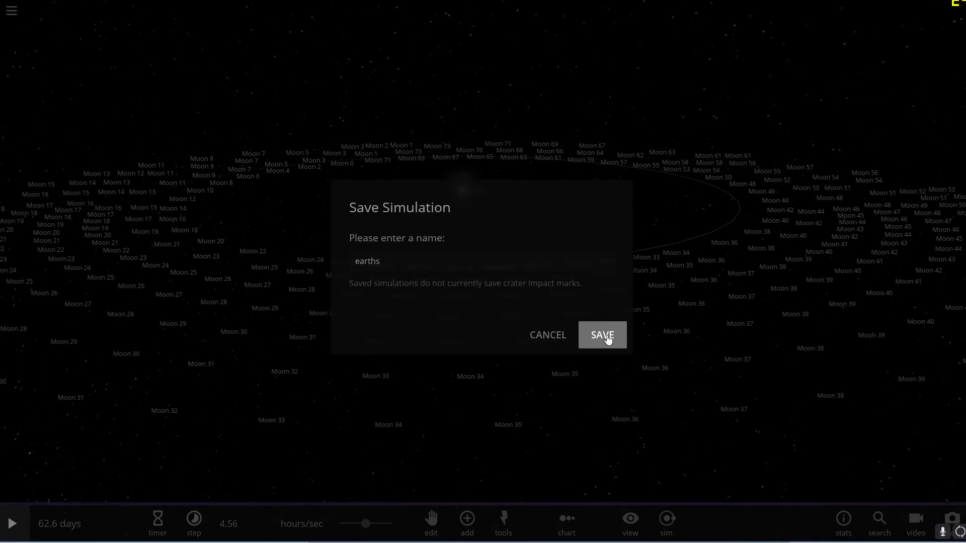
{"action": "mouse_move", "coordinate": [625, 326]}
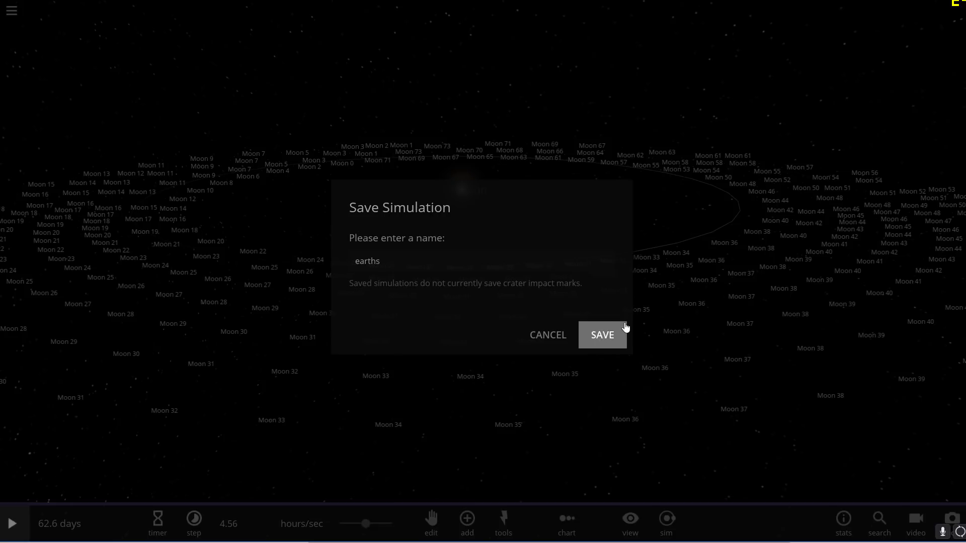
{"action": "left_click", "coordinate": [602, 334]}
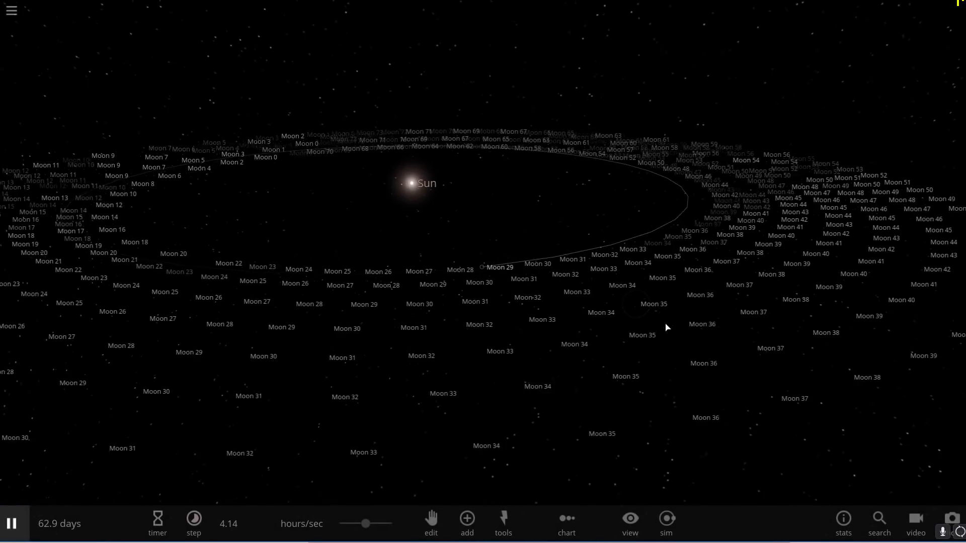